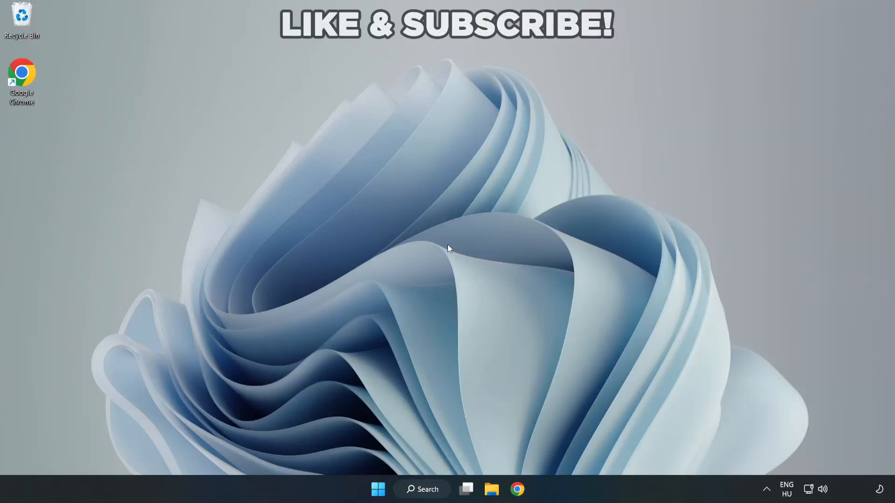
mouse_move(448, 255)
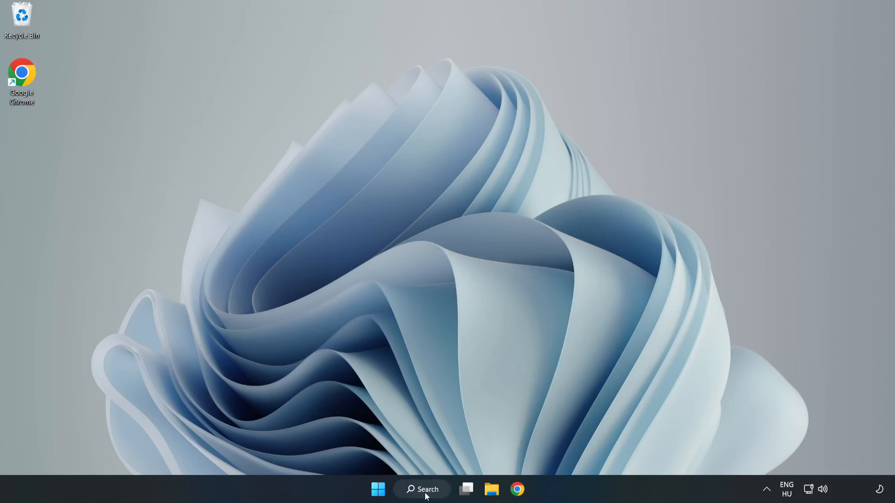
Search Windows for 'device manager' to bring up Device Manager as the best match.
left_click(422, 489)
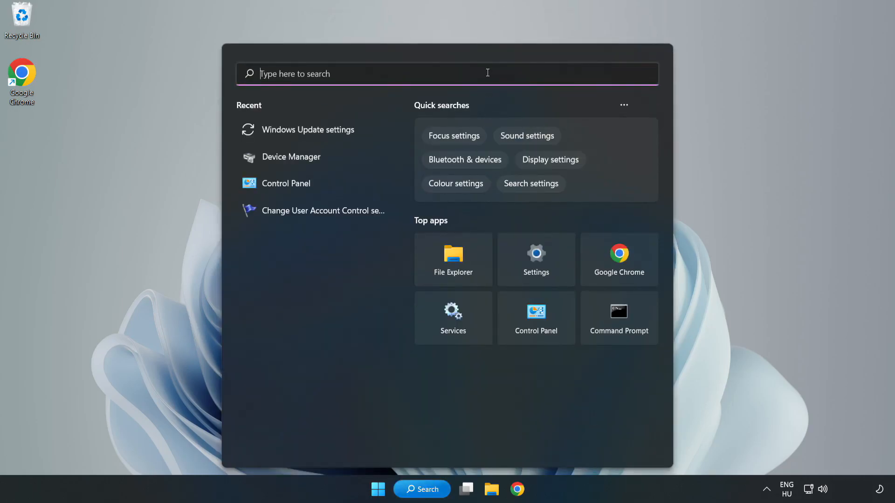
type("devi")
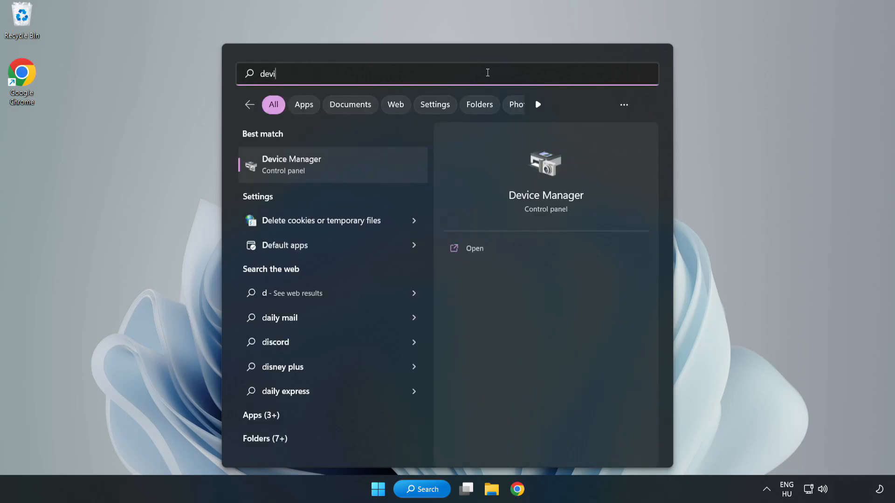
type("ce manager")
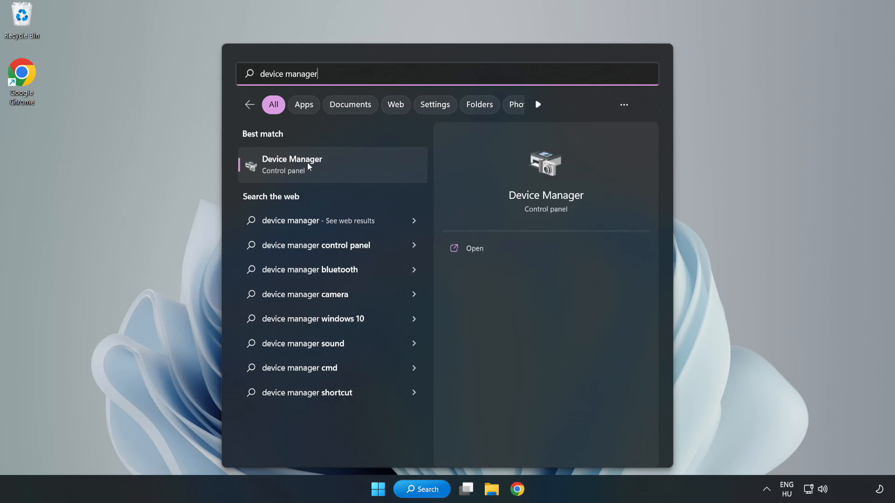
mouse_move(333, 173)
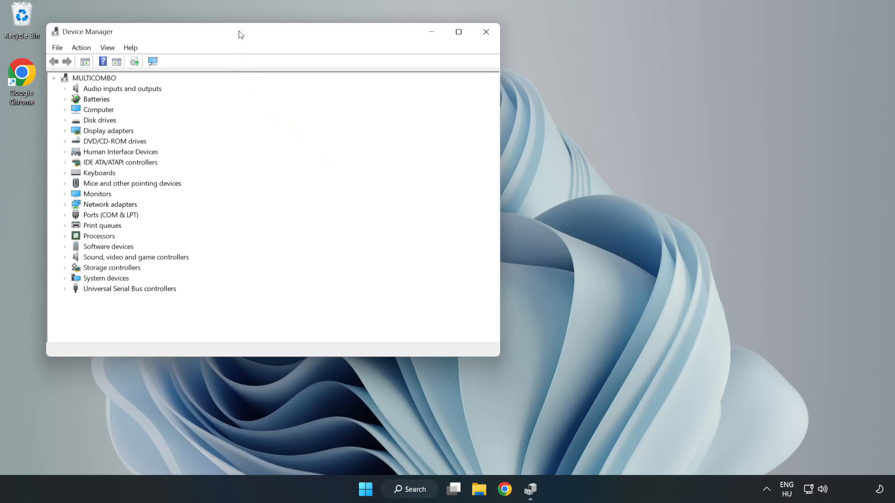
Auto-search for a newer VMware SVGA 3D driver, dismiss the result, and close Device Manager.
left_click_drag(240, 31, 365, 77)
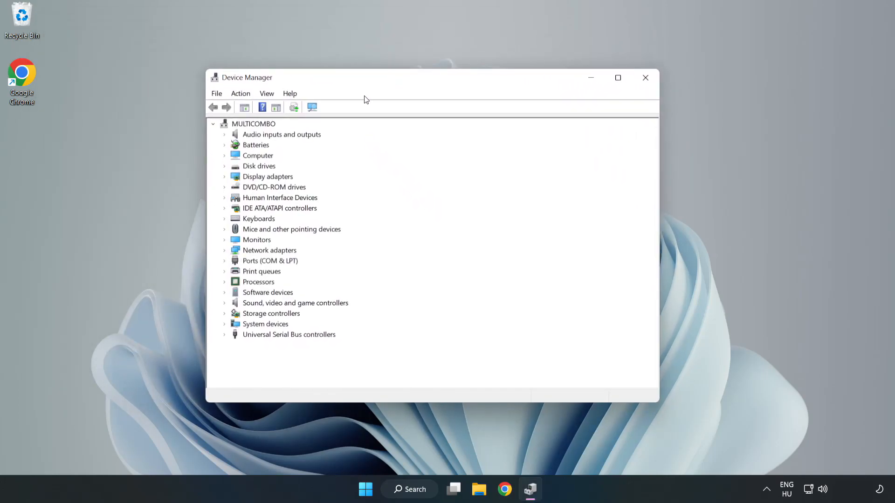
left_click(266, 176)
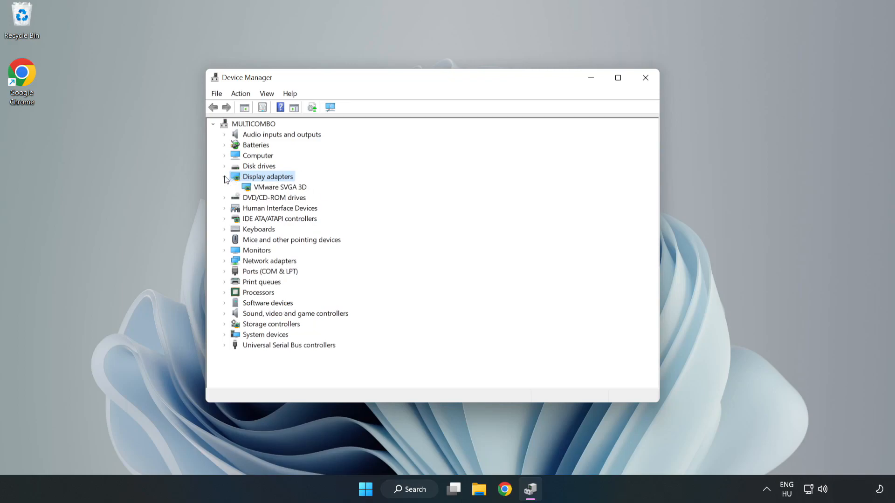
left_click(279, 187)
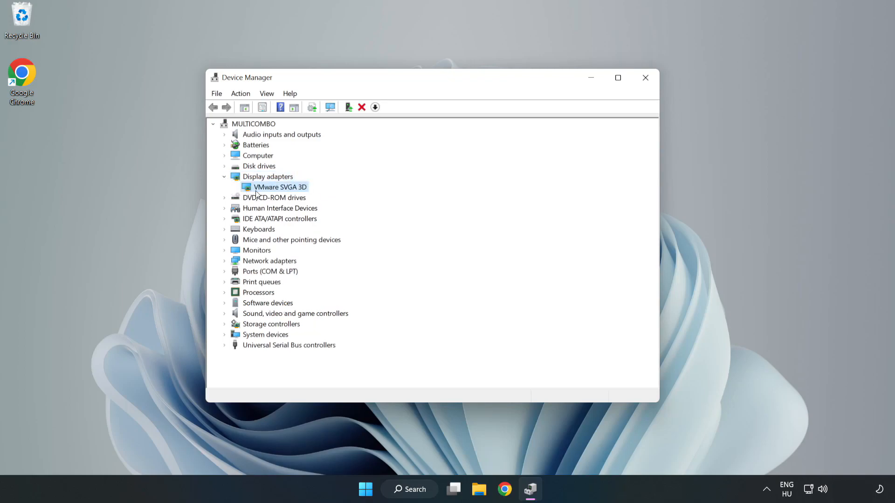
right_click(280, 186)
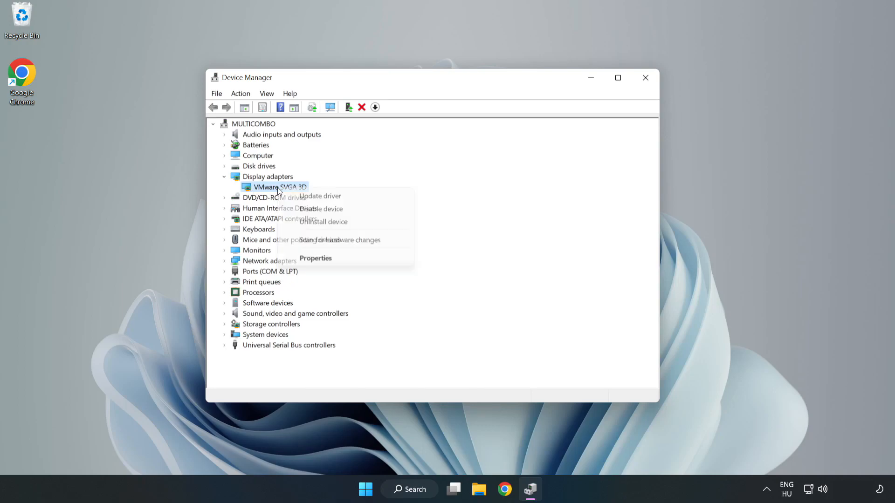
mouse_move(320, 196)
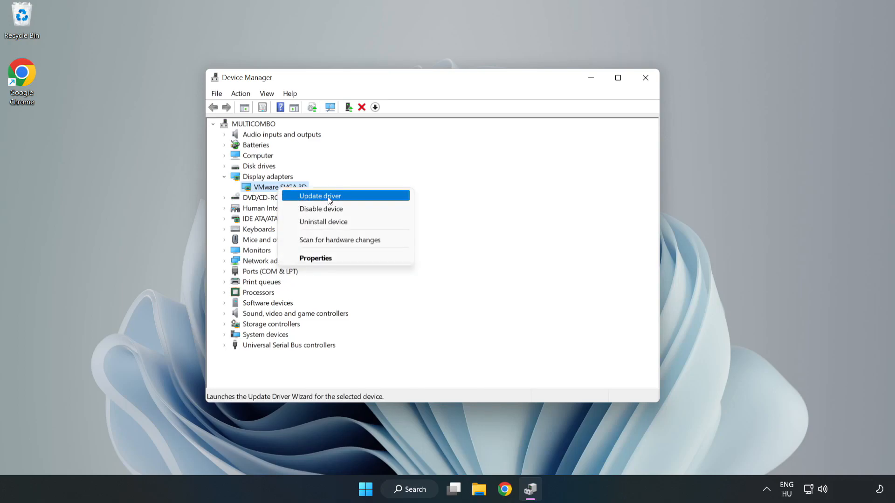
left_click(320, 196)
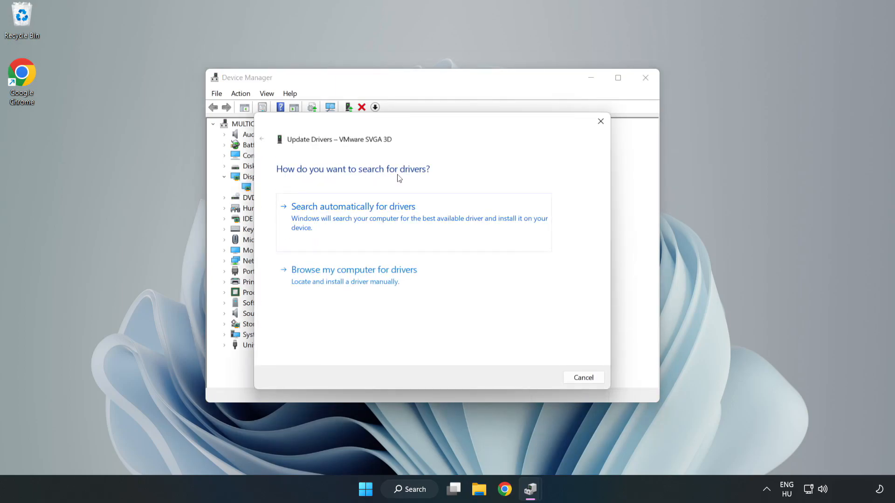
mouse_move(343, 219)
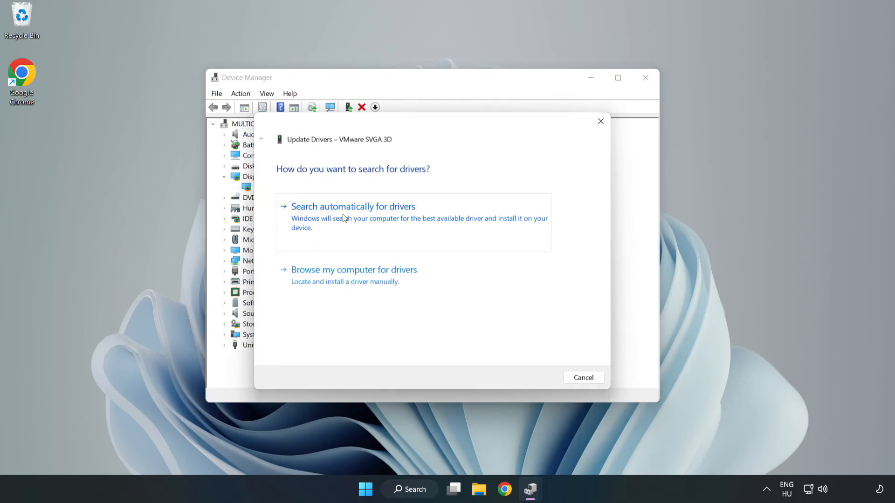
left_click(353, 206)
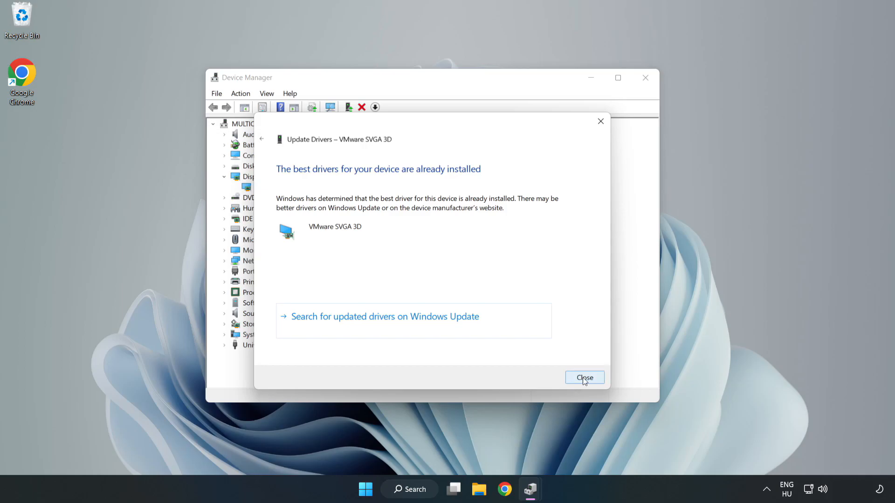
left_click(584, 377)
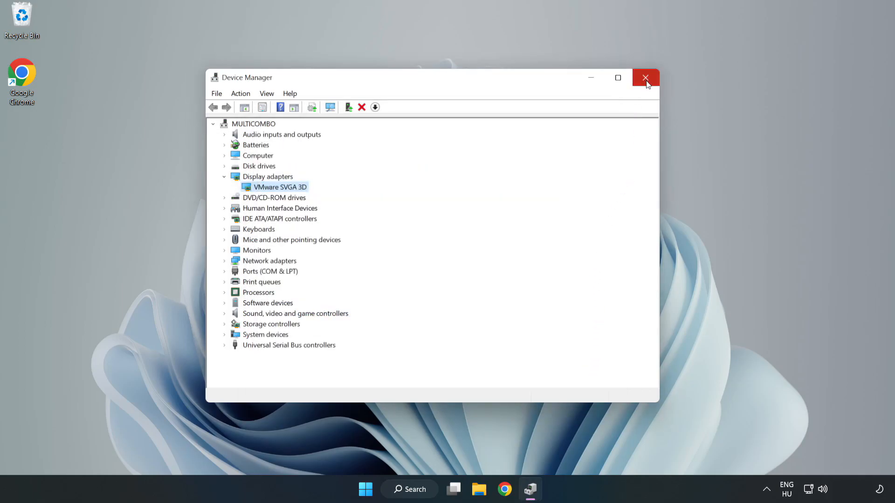
left_click(646, 78)
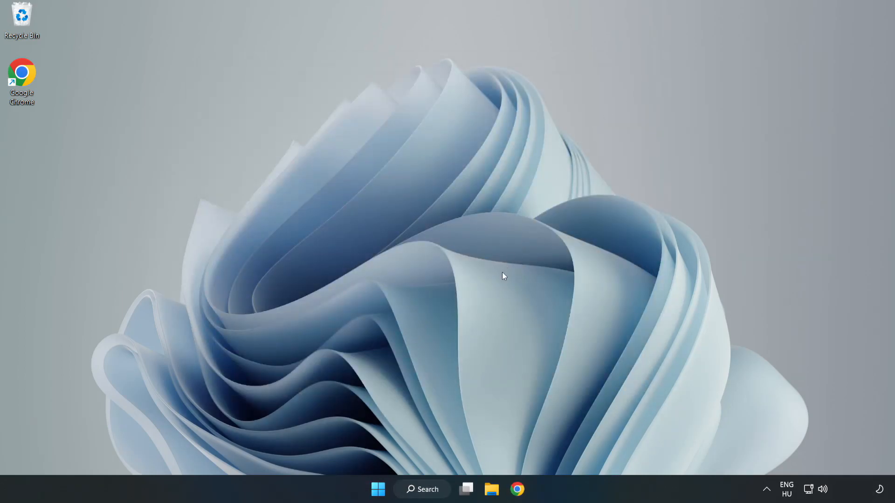
Search 'updates' and open Windows Update settings to check the update status.
left_click(422, 489)
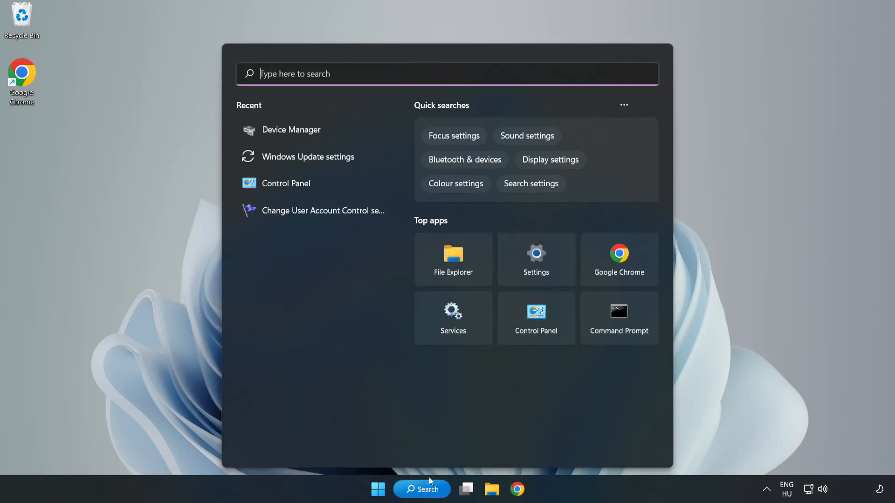
mouse_move(465, 74)
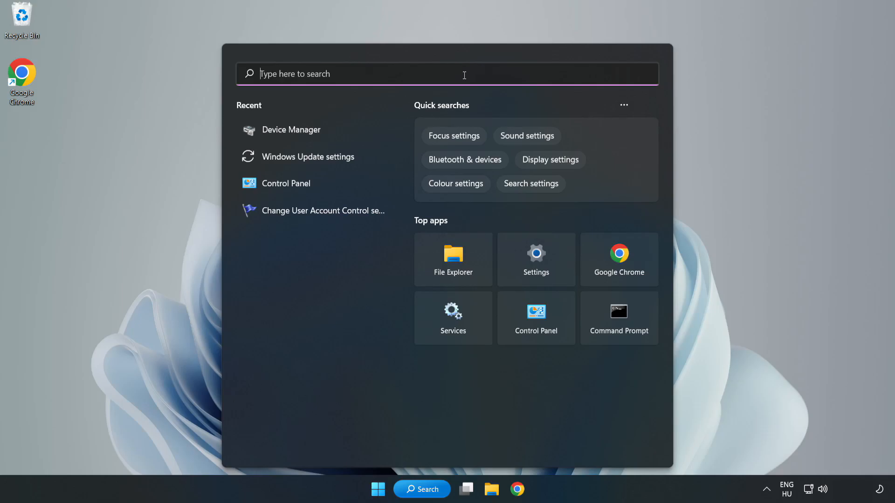
type("updat")
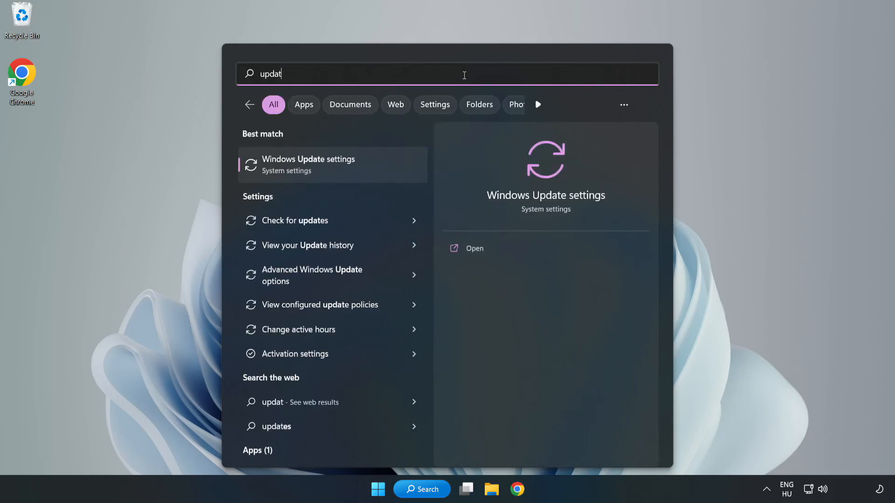
type("es")
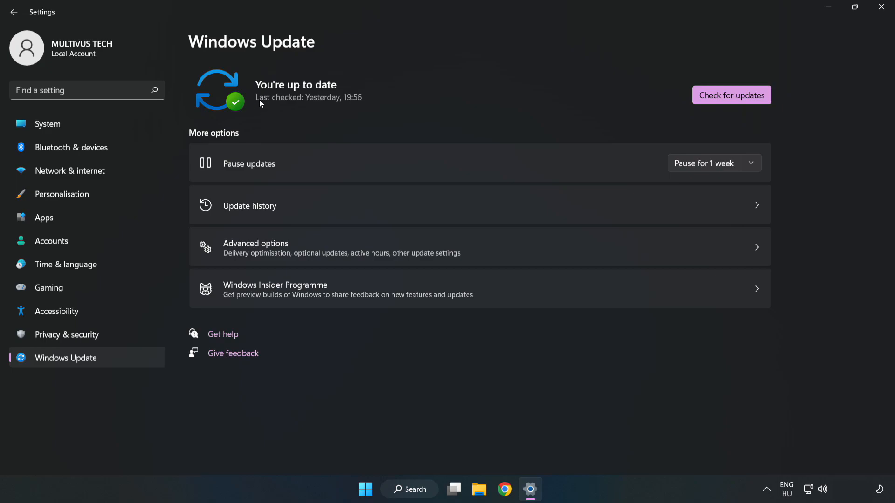
left_click(732, 95)
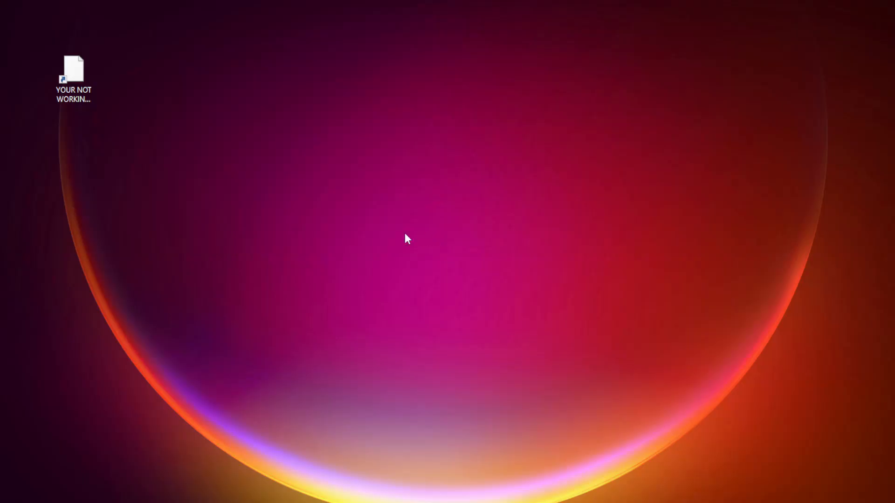
Open the Properties dialog of the YOUR NOT WORKING APP desktop shortcut.
left_click(74, 77)
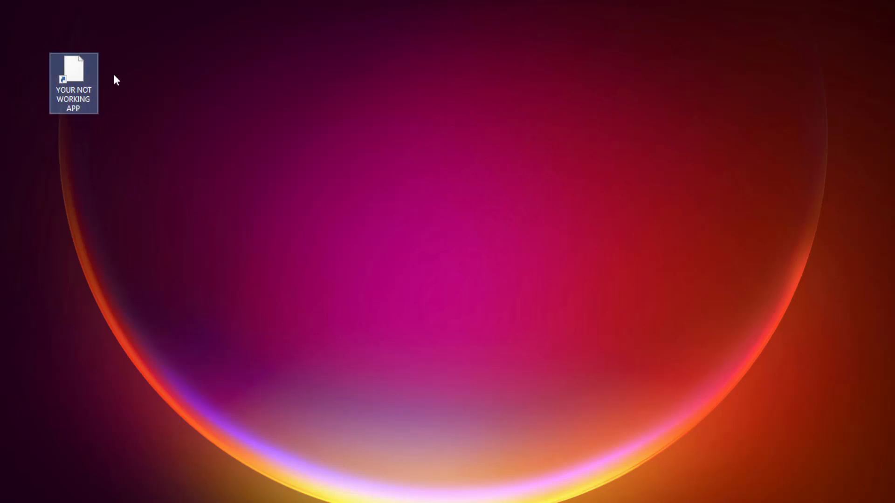
right_click(74, 83)
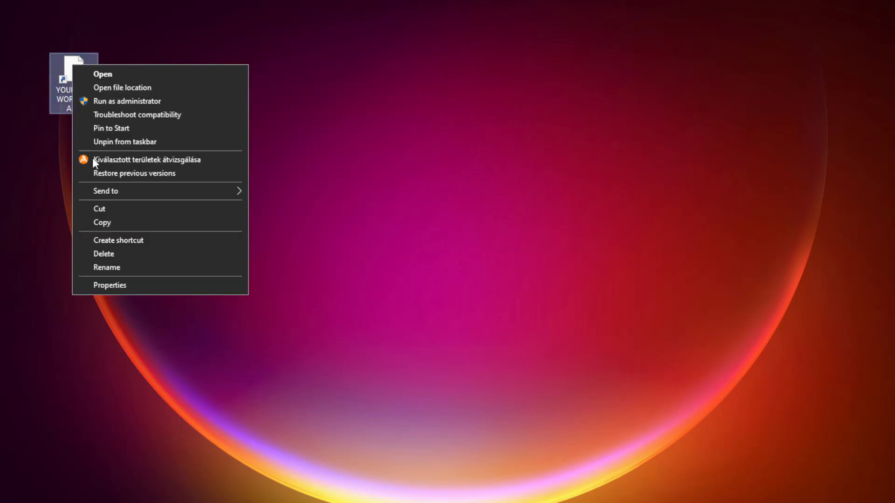
mouse_move(168, 287)
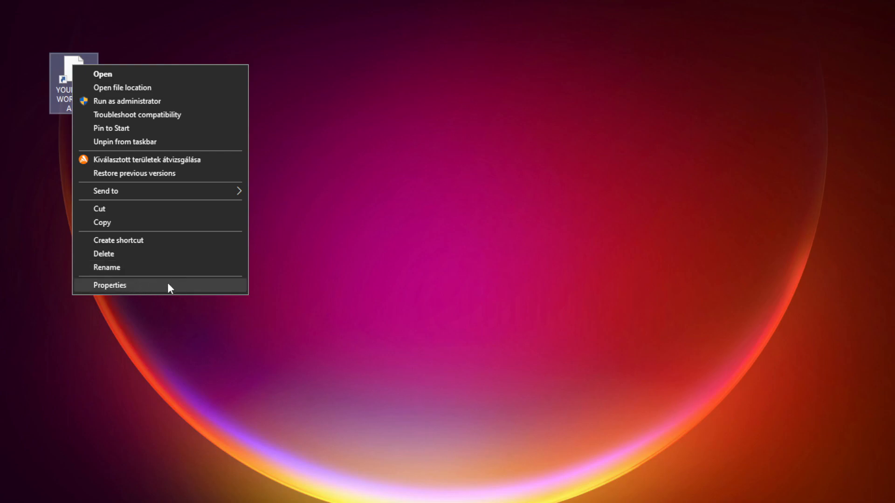
left_click(110, 285)
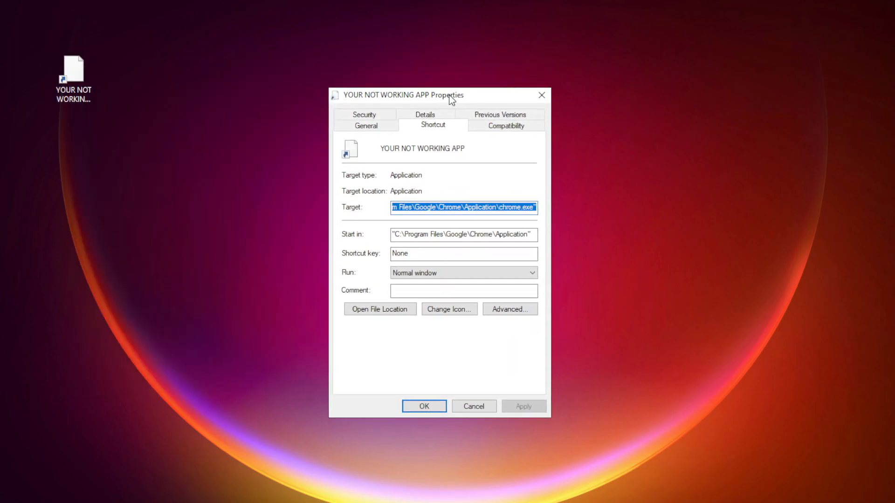
mouse_move(506, 126)
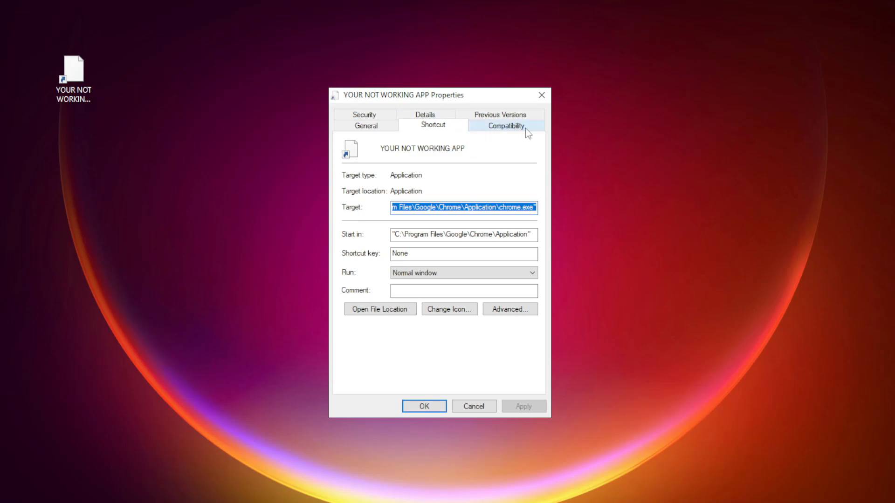
Set Windows 8 compatibility, disable fullscreen optimizations, enable run as administrator, and confirm.
left_click(504, 125)
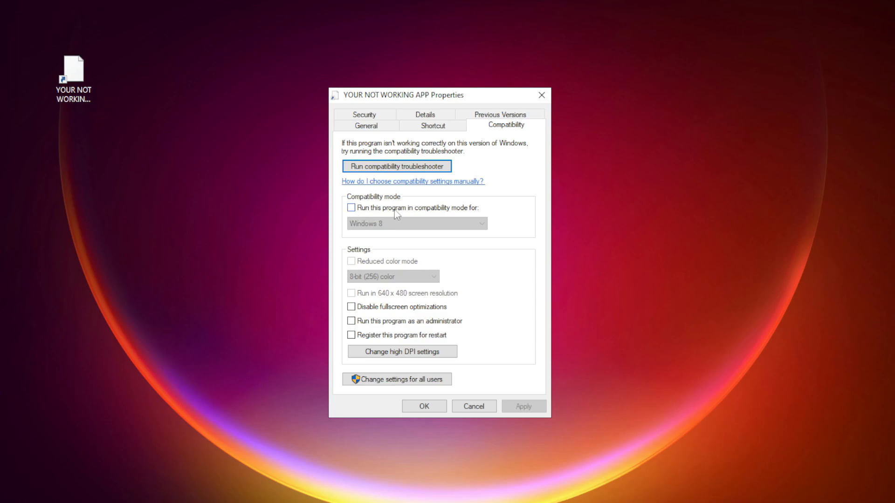
left_click(351, 207)
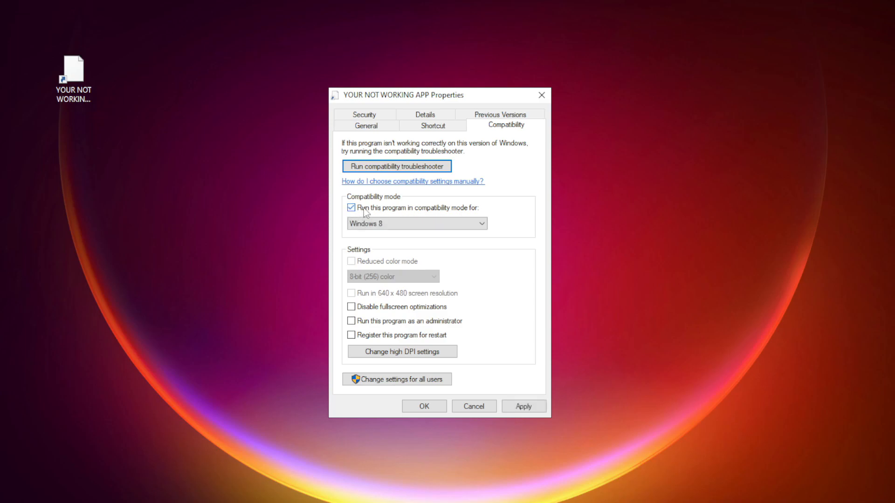
left_click(416, 223)
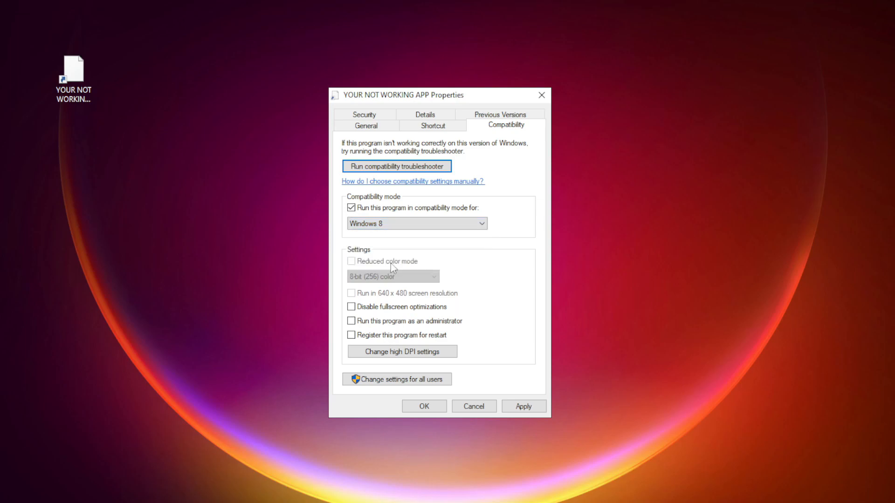
mouse_move(398, 312)
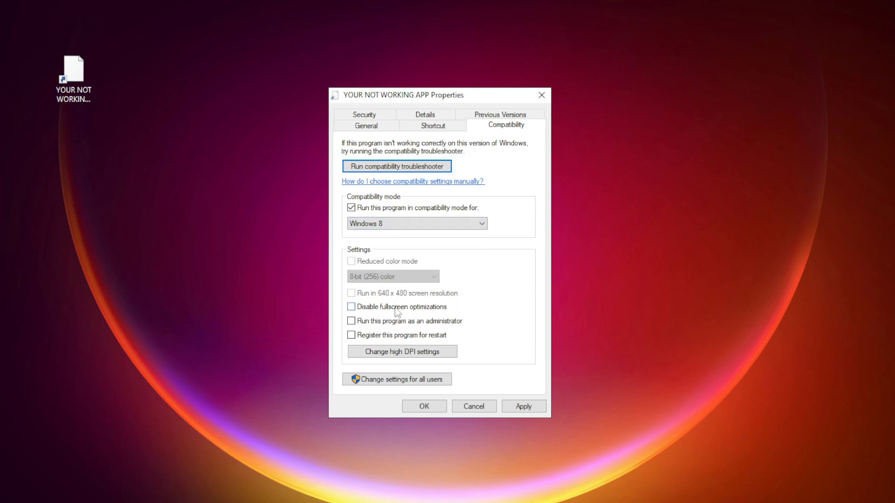
left_click(351, 307)
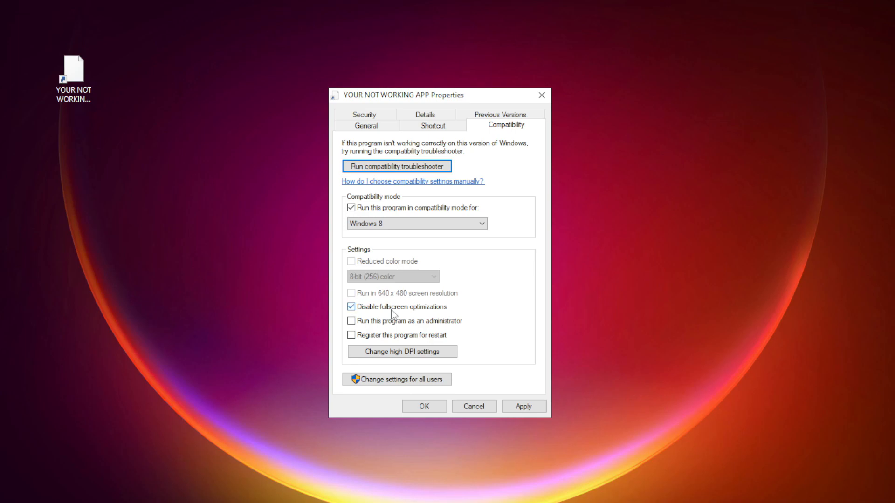
mouse_move(406, 325)
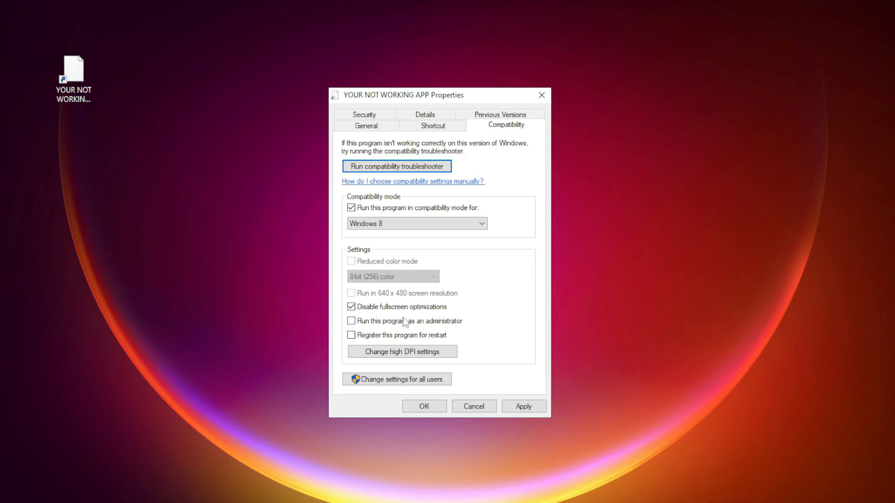
mouse_move(383, 331)
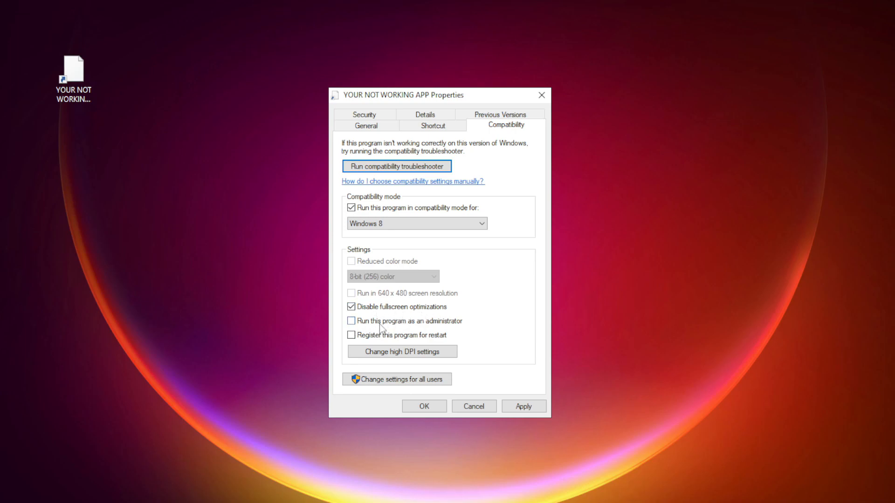
left_click(352, 321)
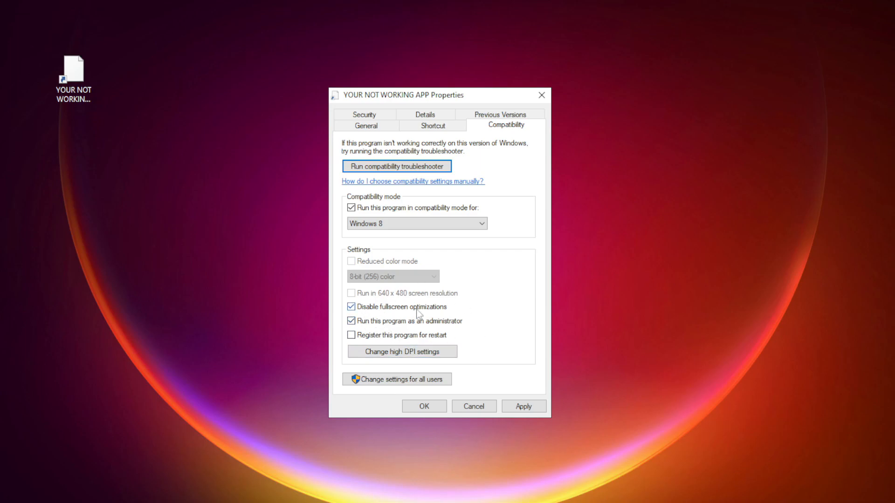
mouse_move(578, 412)
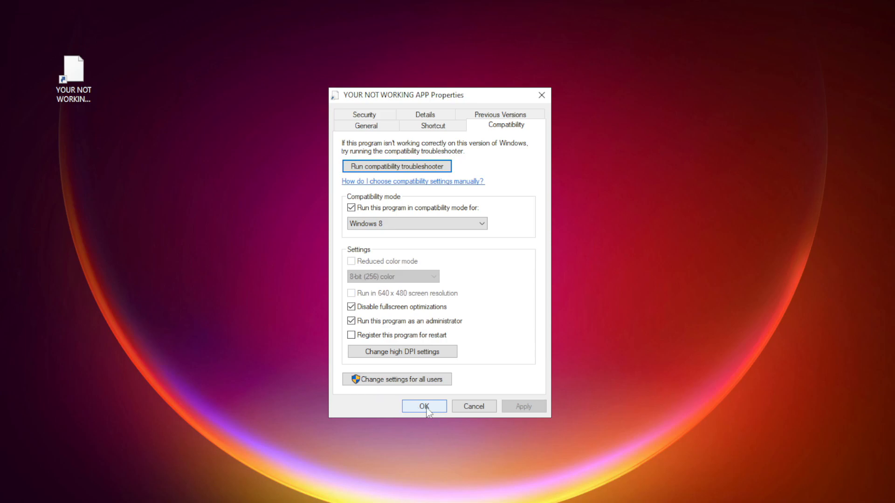
left_click(424, 406)
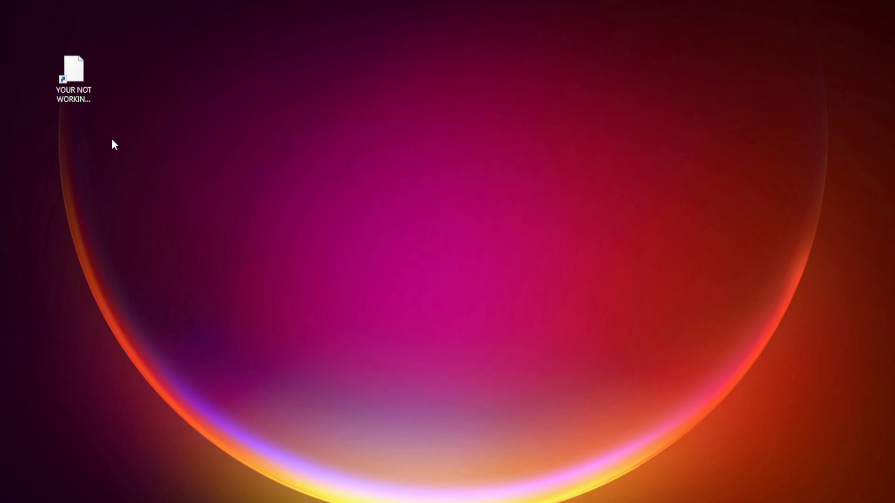
Launch Task Manager from the Start button's quick link menu.
left_click(73, 74)
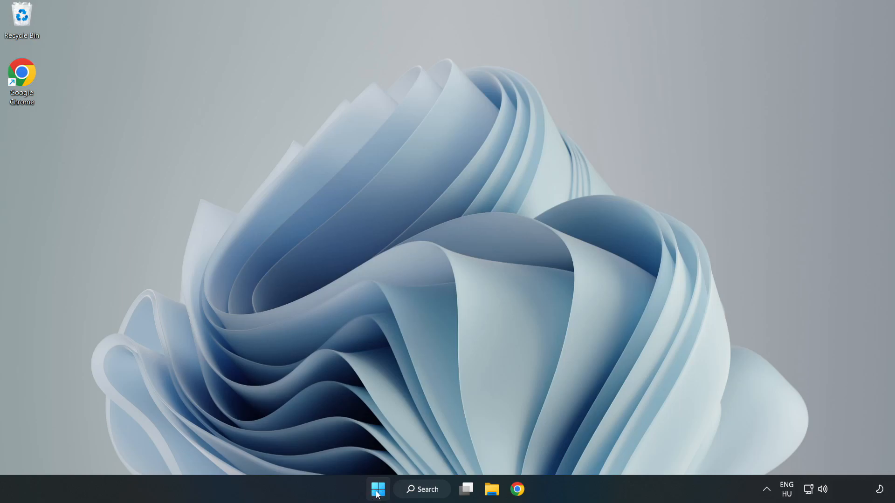
right_click(378, 489)
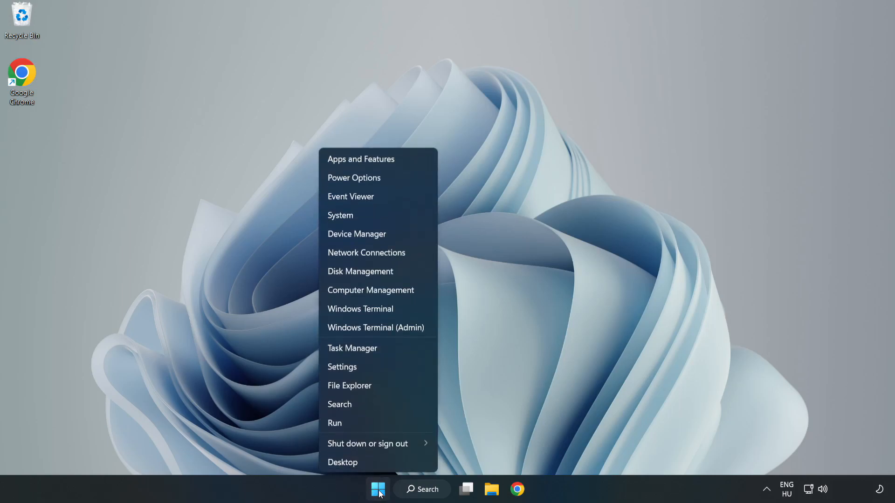
mouse_move(352, 348)
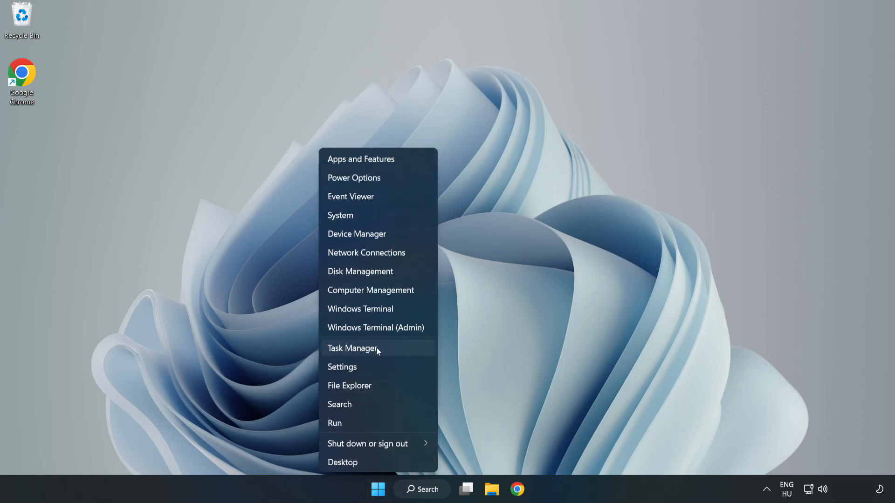
left_click(353, 348)
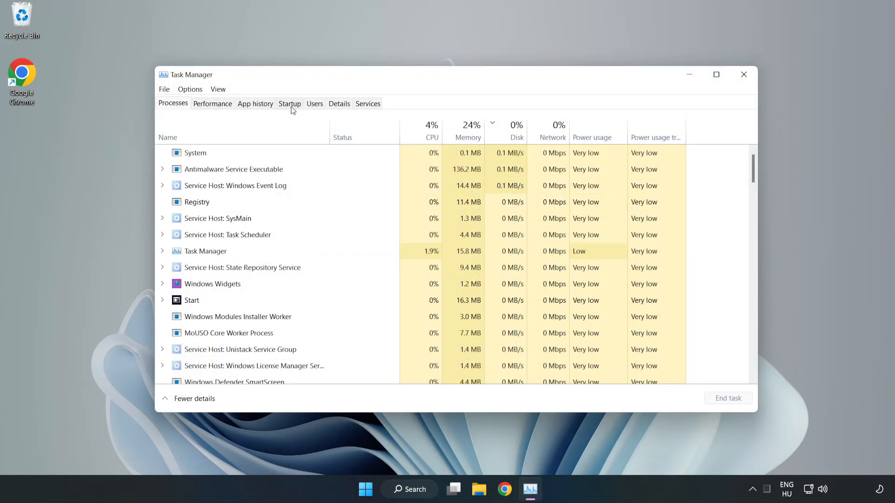
Disable Cortana, Edge, Teams and Phone Link on the Startup tab, then close Task Manager.
left_click(290, 103)
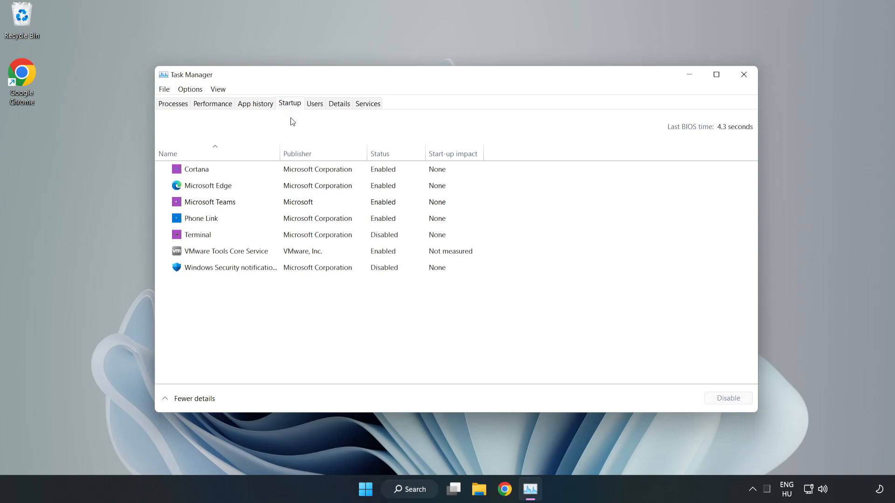
left_click(196, 169)
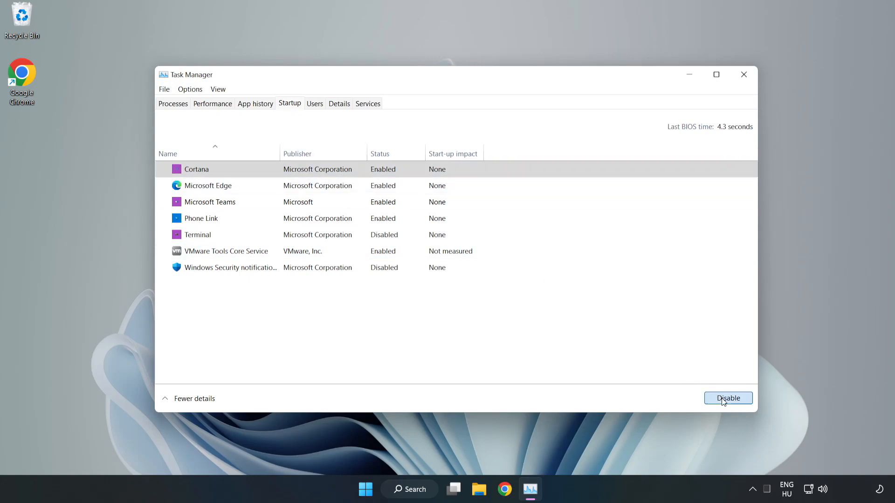
left_click(728, 398)
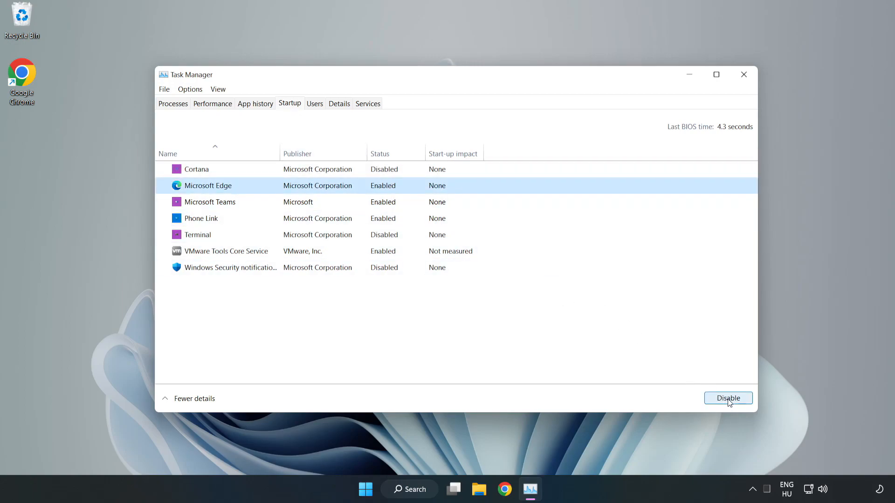
left_click(728, 397)
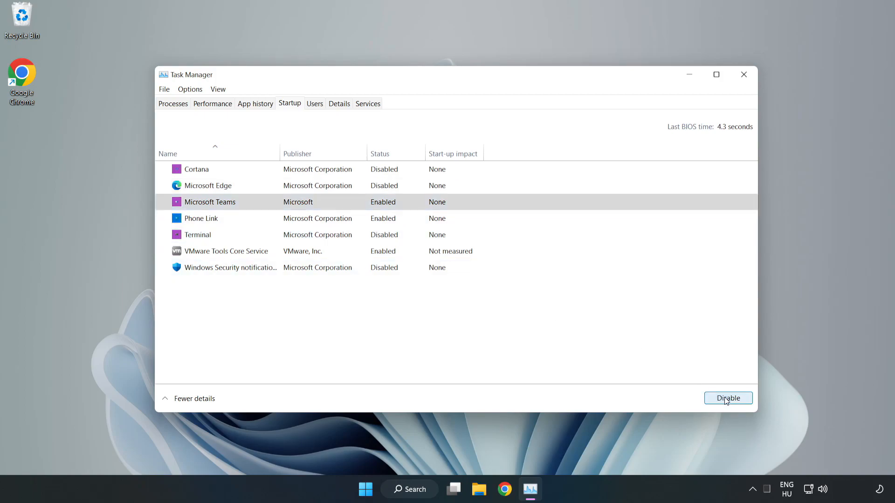
left_click(728, 398)
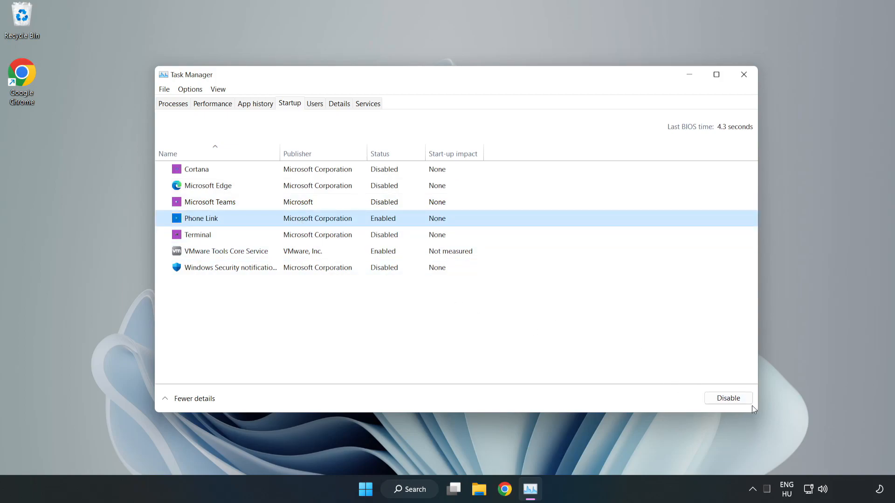
left_click(728, 398)
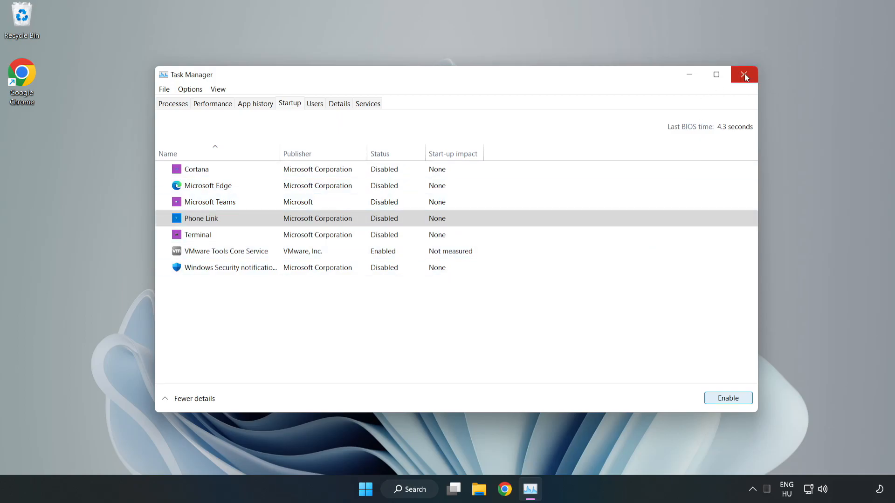
left_click(744, 74)
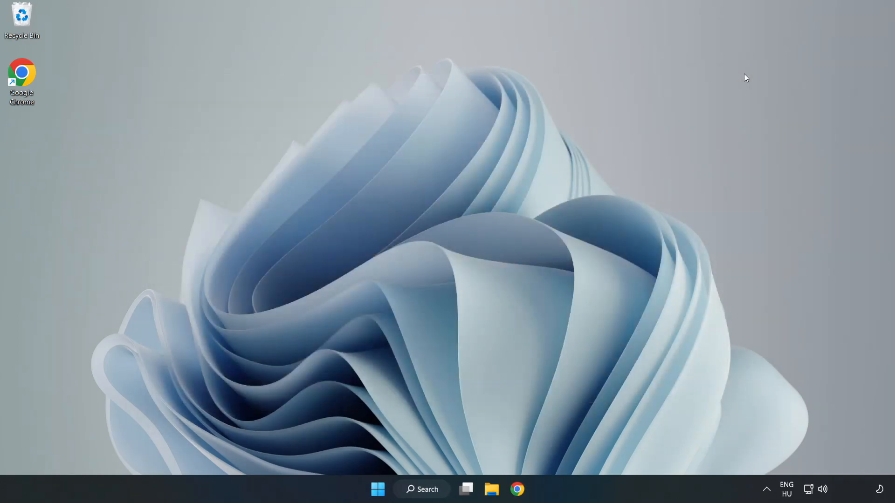
Search 'cmd' and run Command Prompt as administrator.
left_click(423, 489)
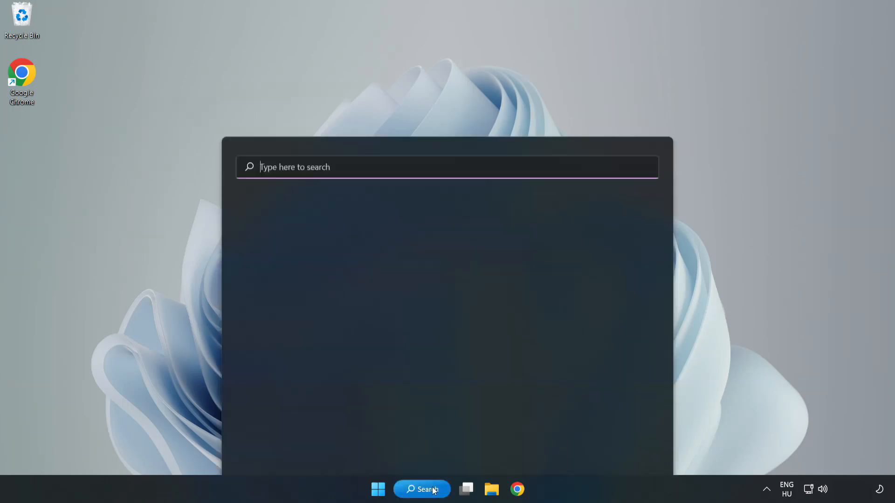
left_click(422, 489)
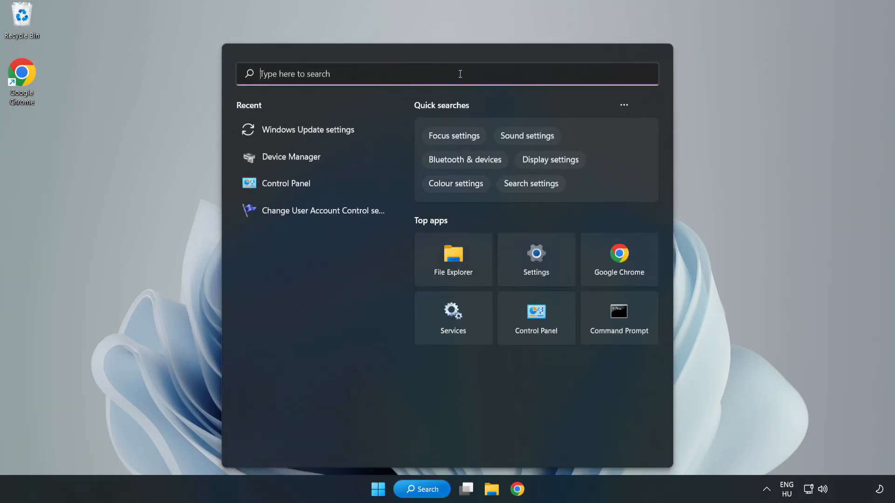
type("cmd")
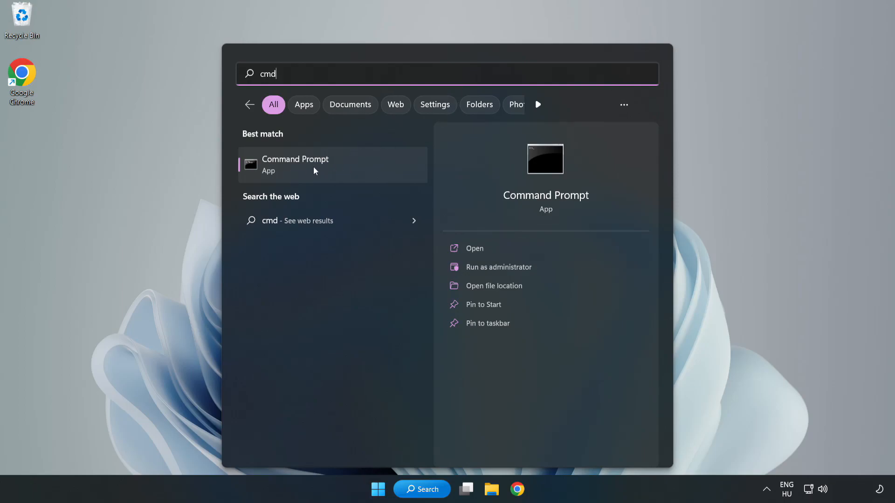
right_click(295, 165)
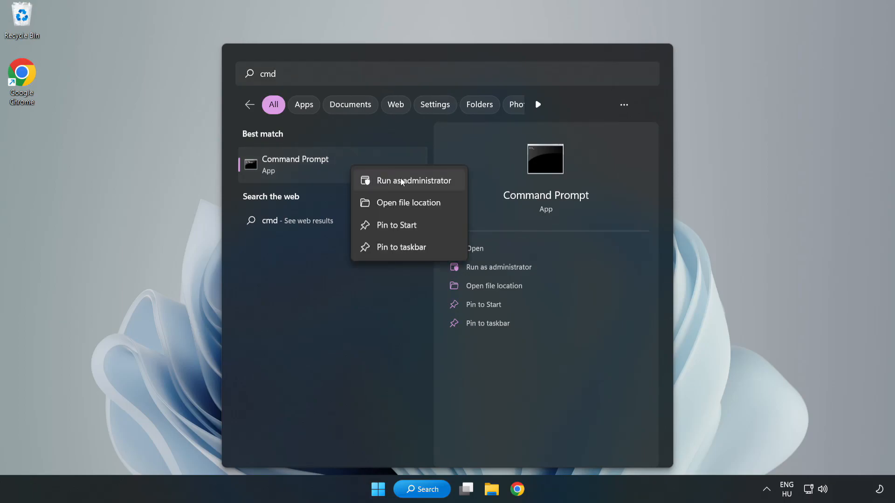
mouse_move(388, 185)
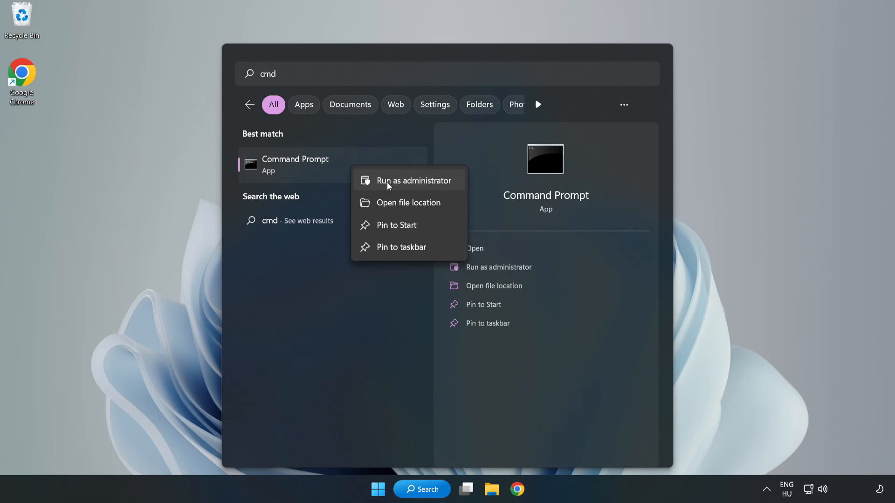
left_click(410, 180)
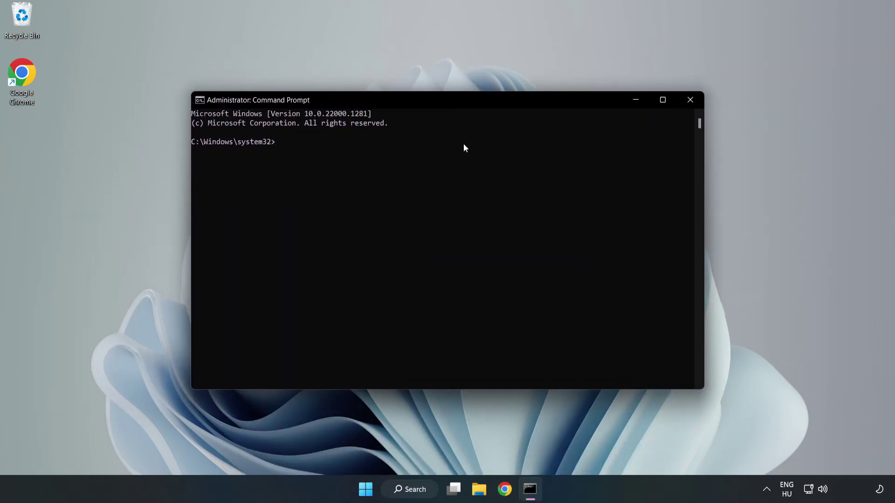
Run sfc /scannow, let it finish with no integrity violations, and close Command Prompt.
type("sfc")
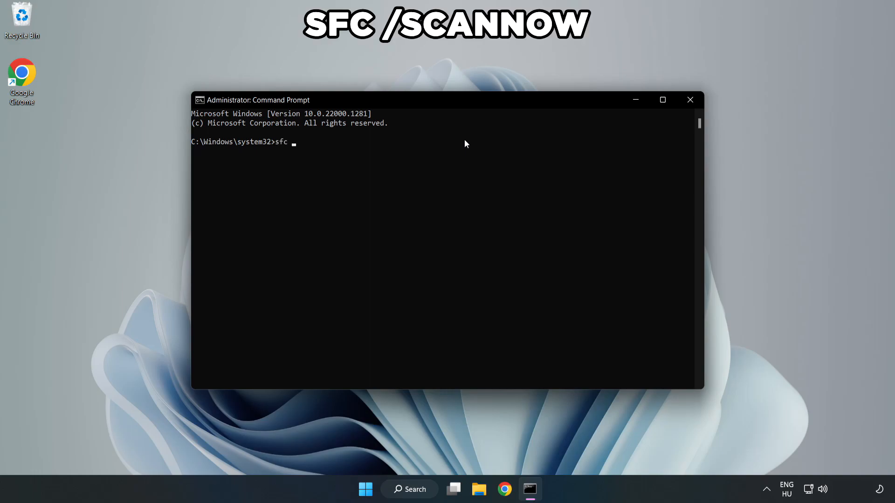
type("/scann")
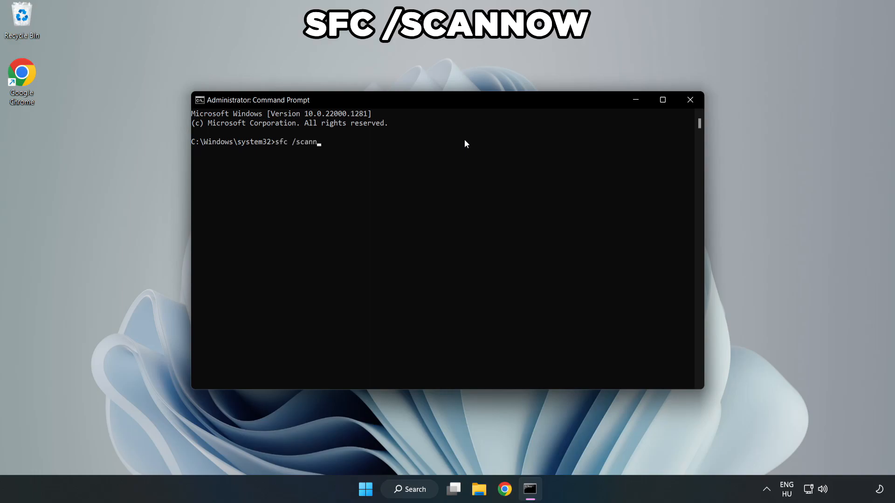
type("ow")
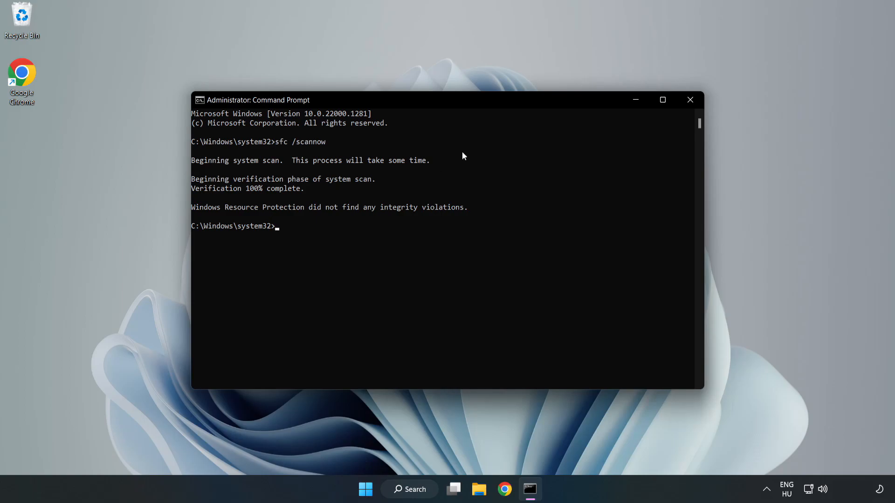
mouse_move(689, 99)
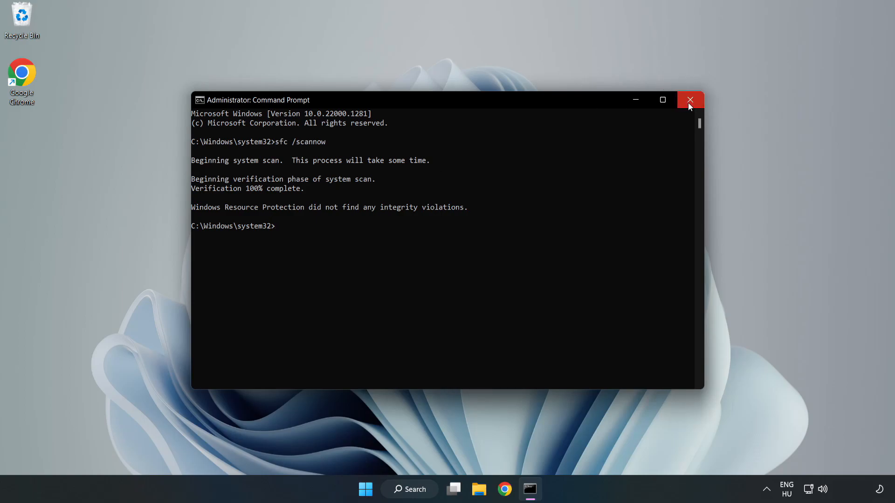
left_click(690, 99)
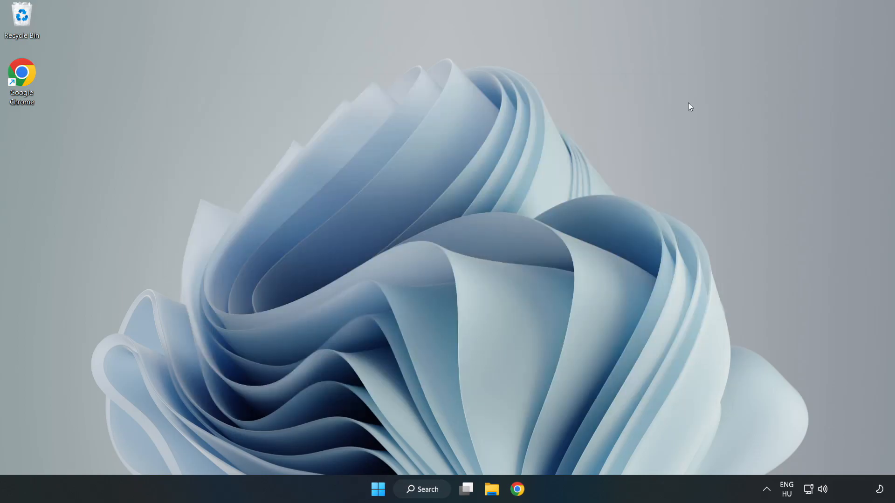
mouse_move(422, 489)
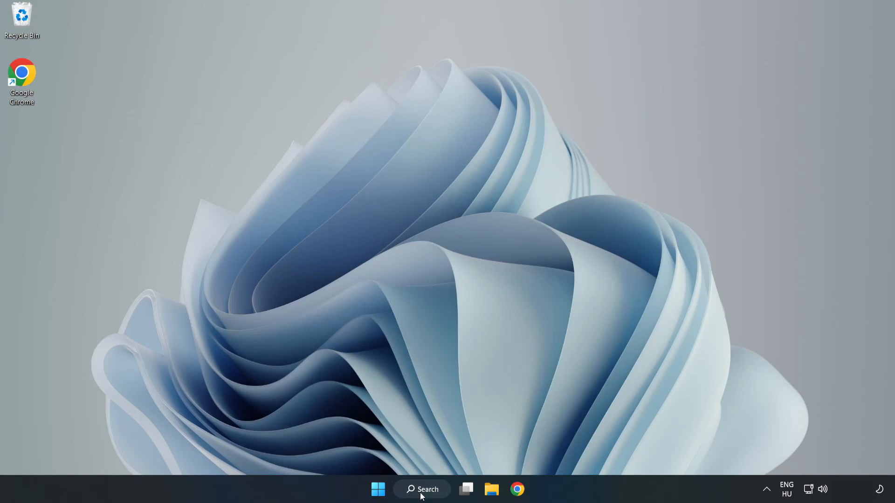
Search 'security' and open the Windows Security best match.
left_click(422, 489)
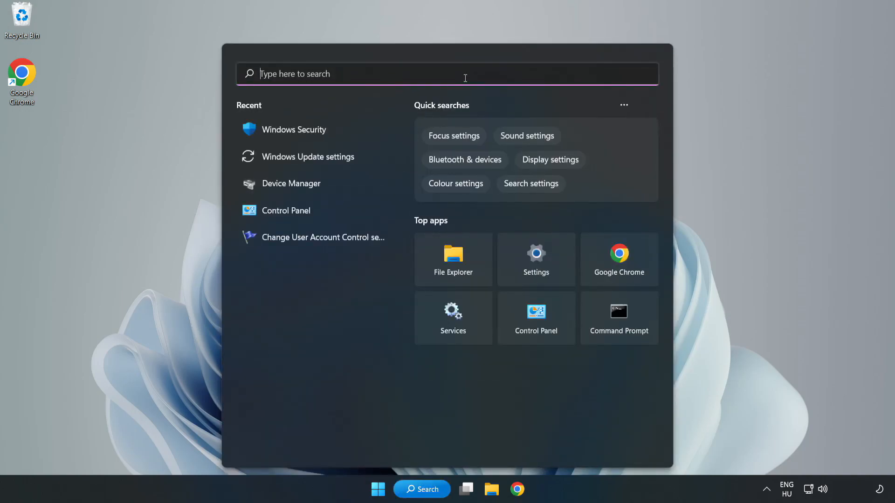
type("sec")
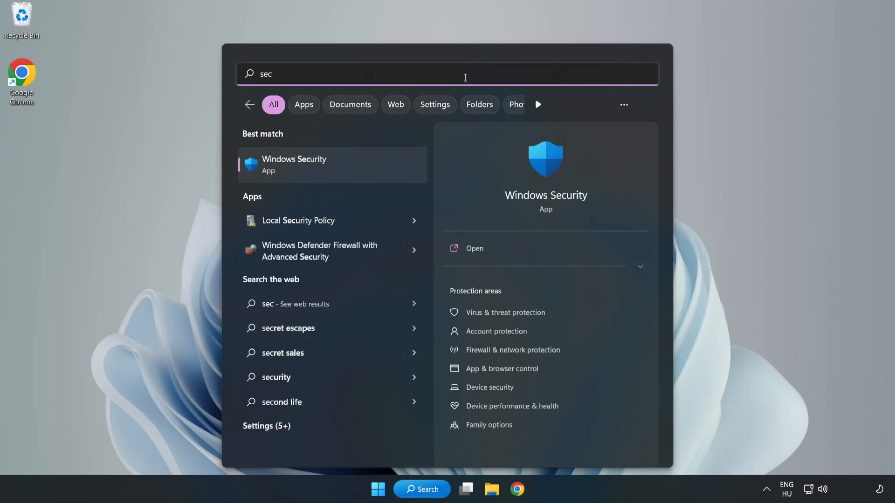
type("urity")
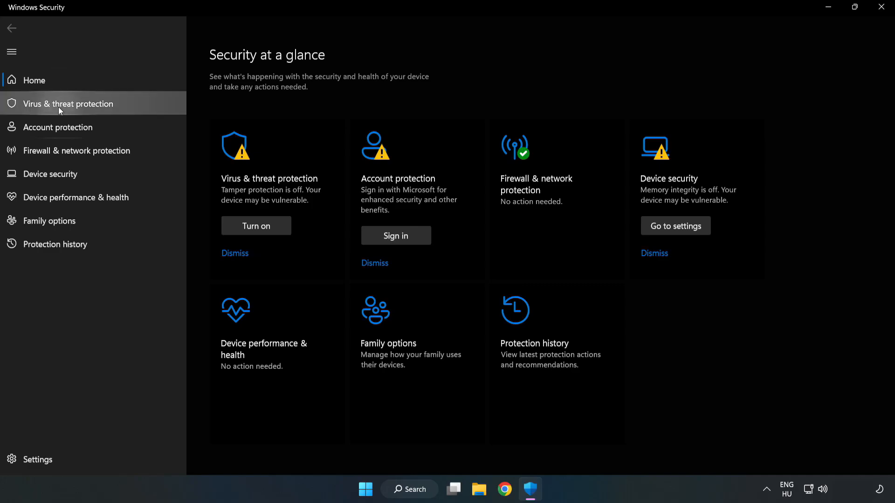
Go to Virus & threat protection, then its Manage settings page, scrolling toward Exclusions.
left_click(67, 104)
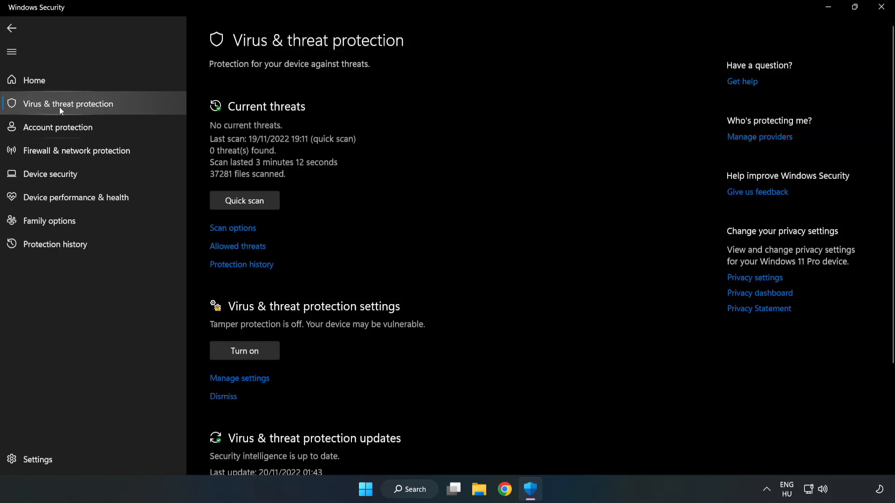
scroll("down", 3)
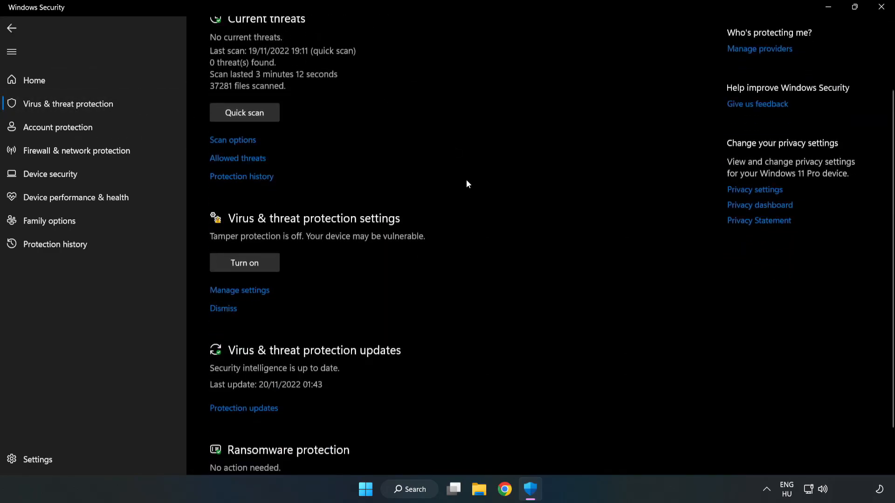
scroll("down", 3)
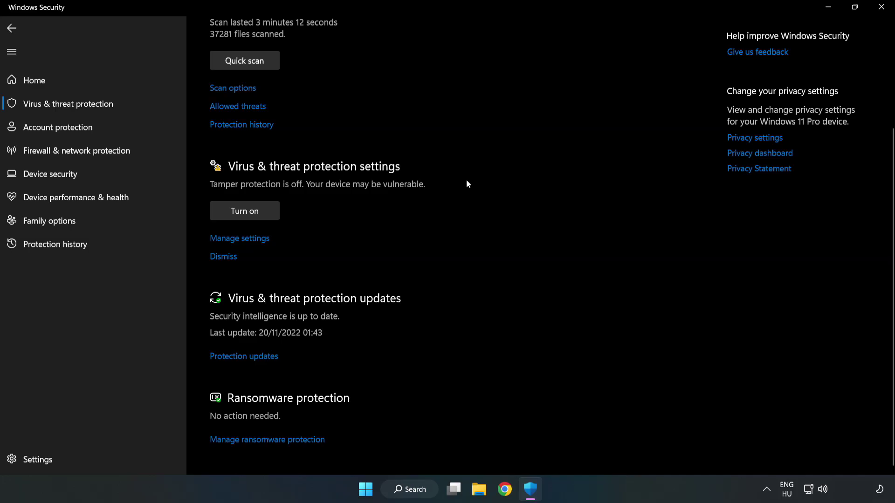
mouse_move(239, 239)
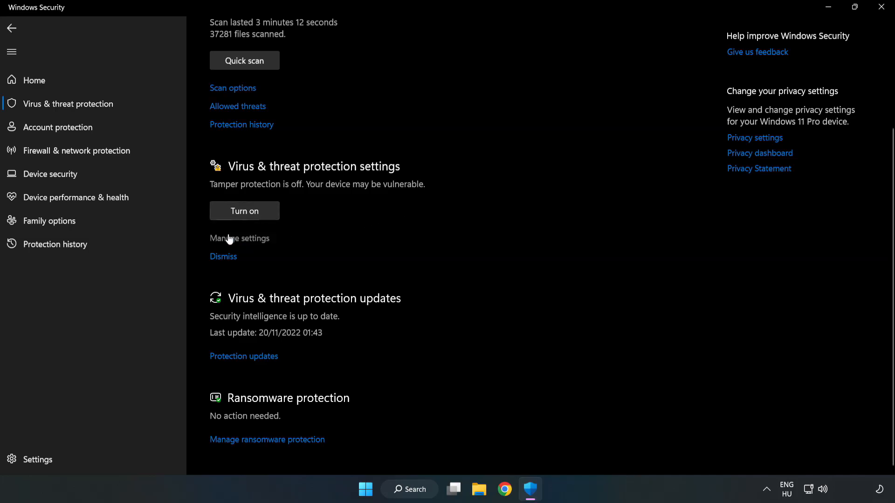
scroll("up", 3)
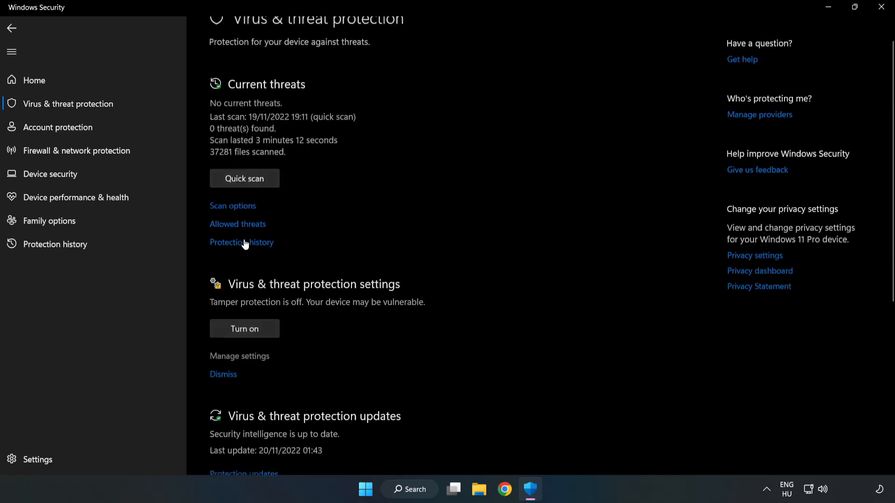
left_click(239, 355)
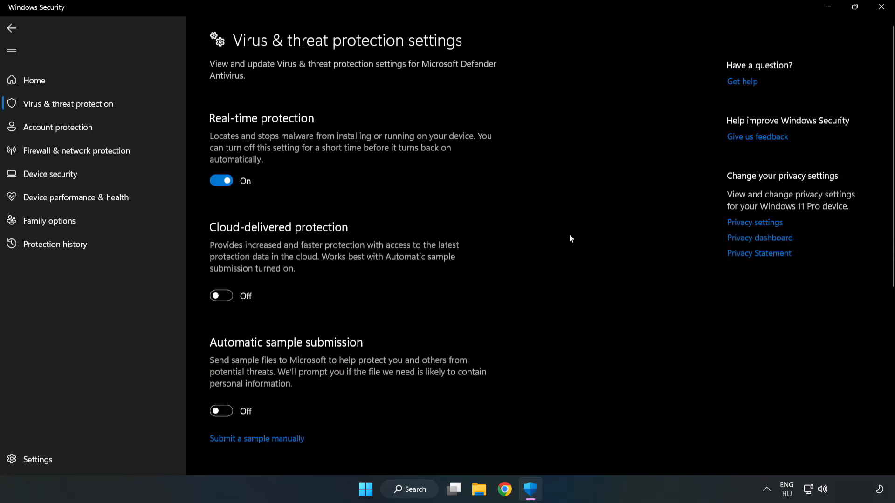
scroll("down", 3)
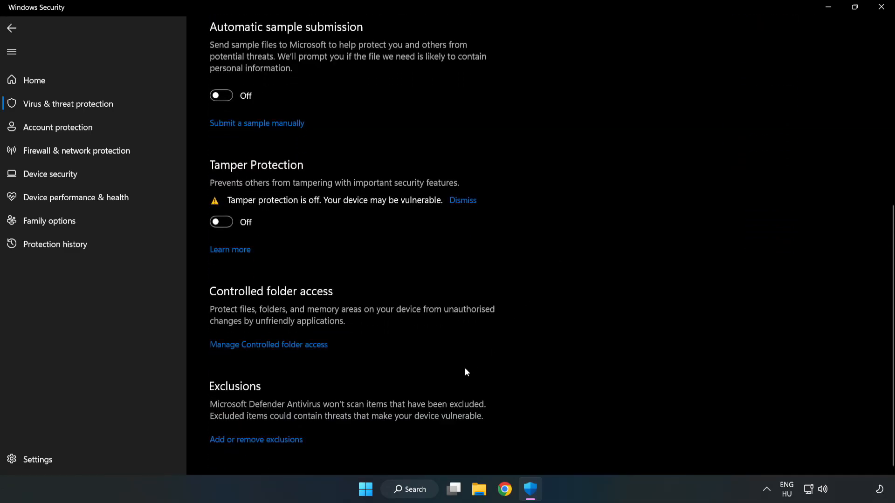
mouse_move(256, 440)
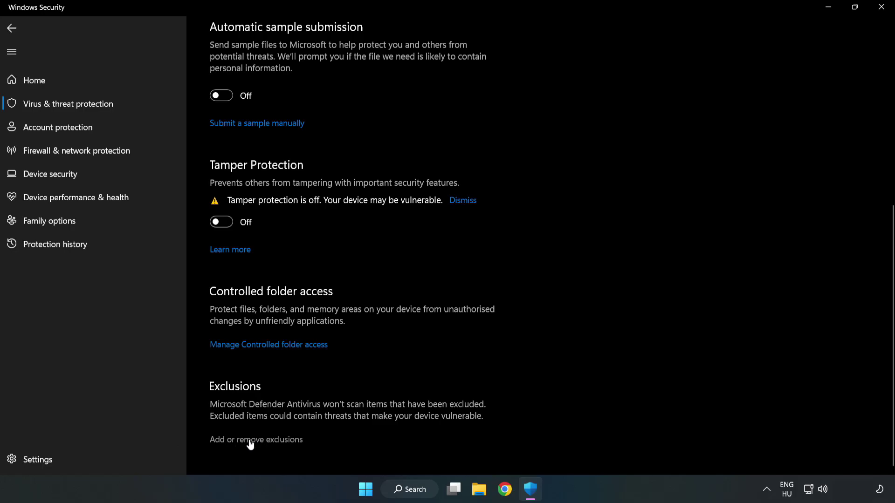
Open 'Add or remove exclusions' and show the exclusion types via 'Add an exclusion'.
left_click(256, 439)
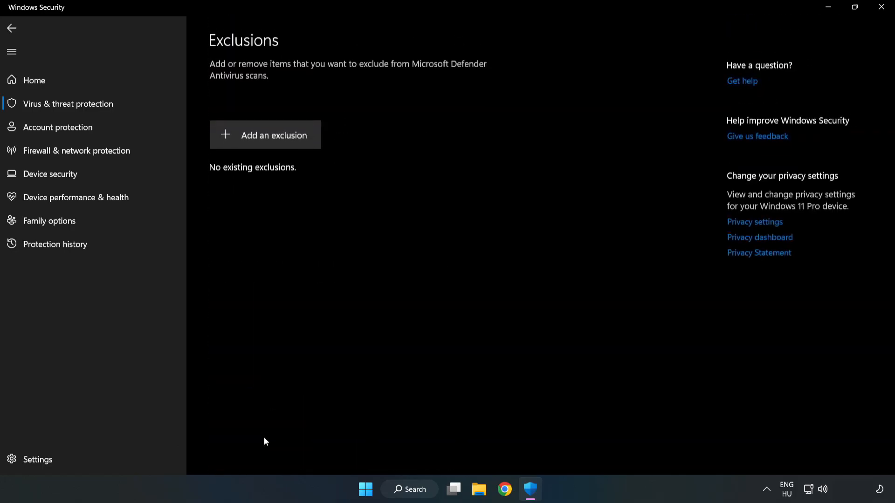
mouse_move(265, 135)
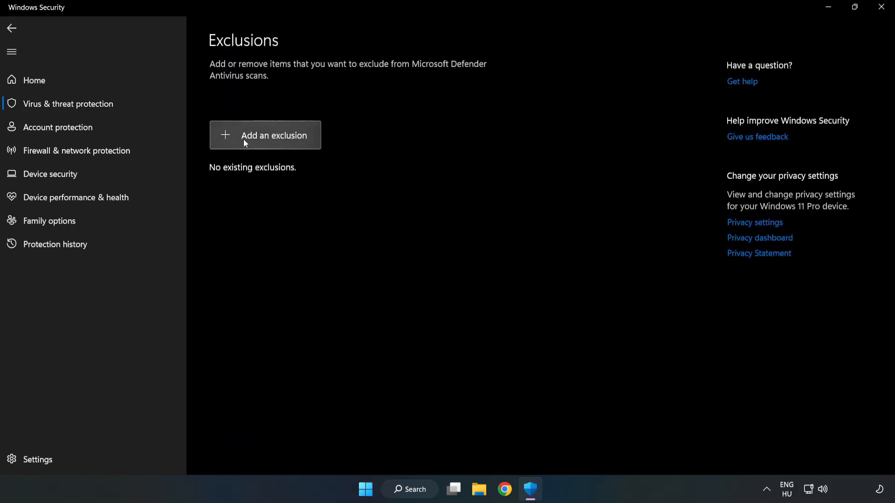
left_click(265, 136)
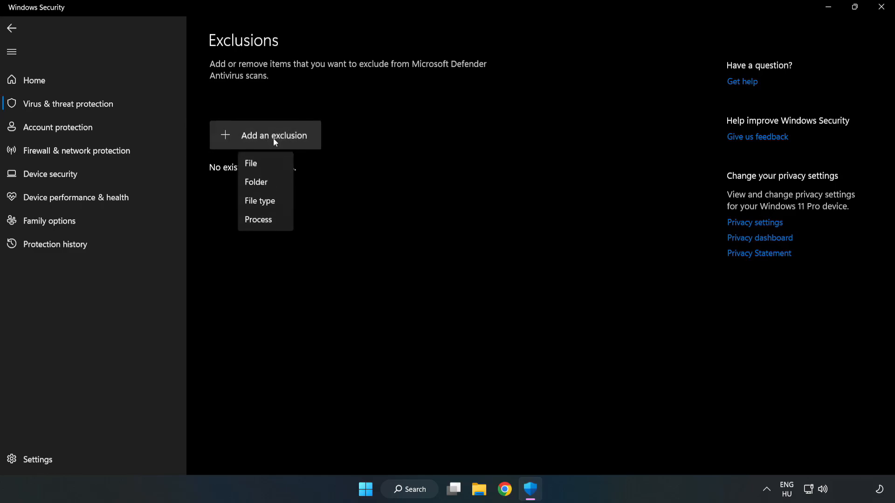
mouse_move(250, 164)
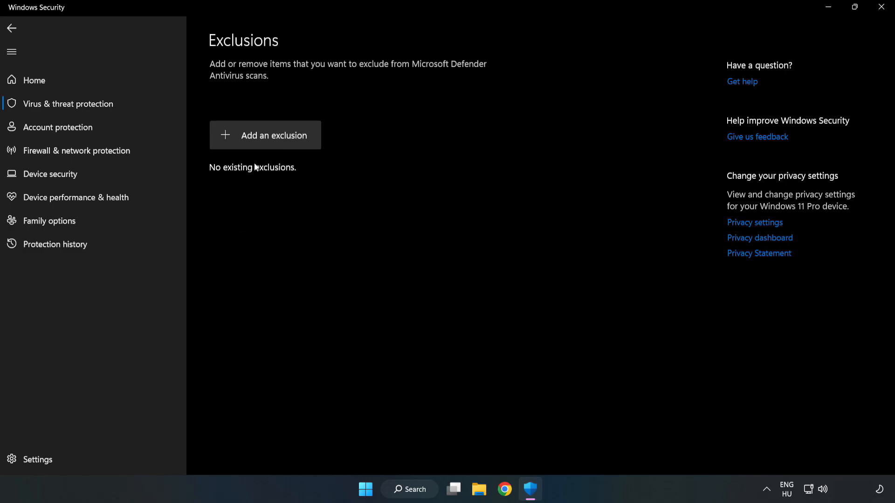
Add the NOT WORKING APP shortcut from C:\Program Files (x86)\NOT WORKING APP as a File exclusion.
left_click(265, 135)
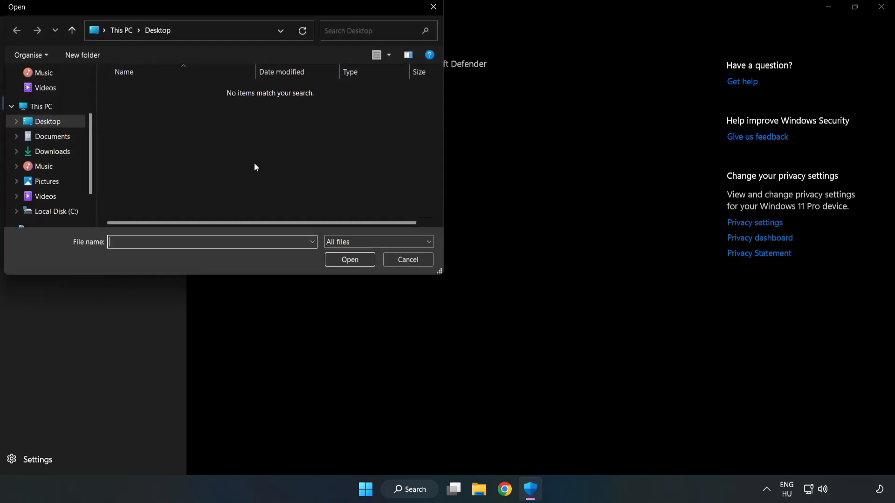
mouse_move(245, 43)
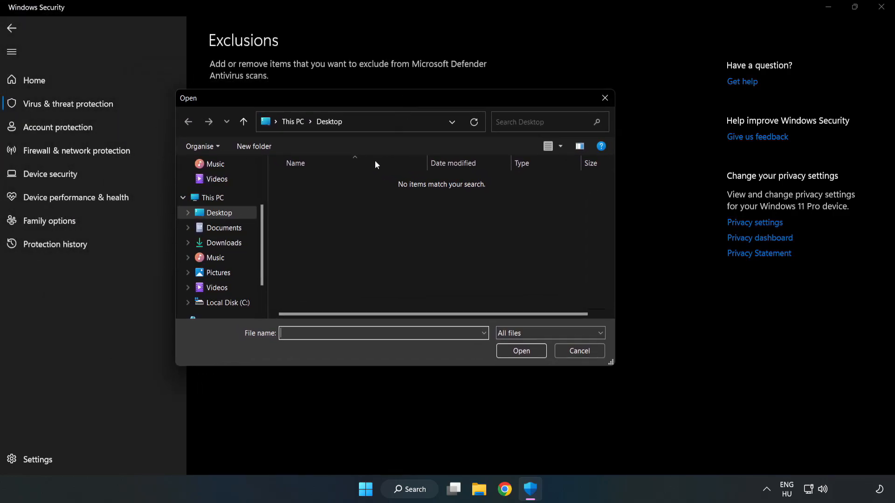
left_click(227, 303)
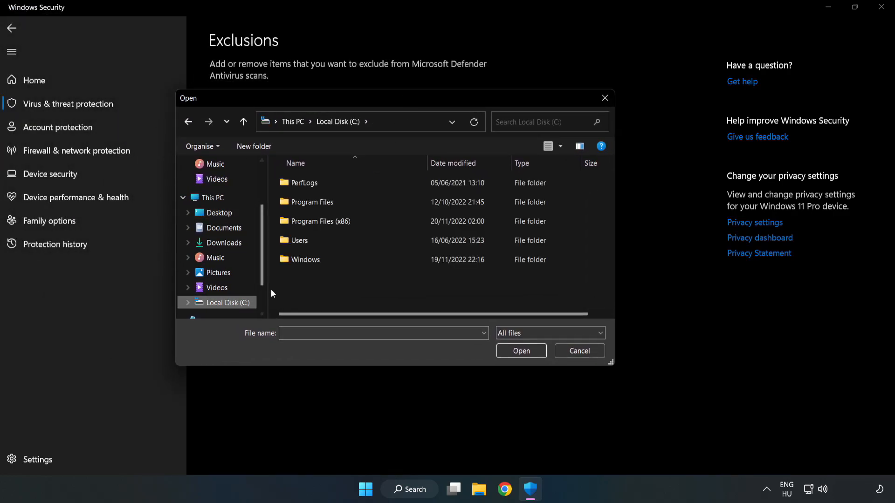
double_click(320, 222)
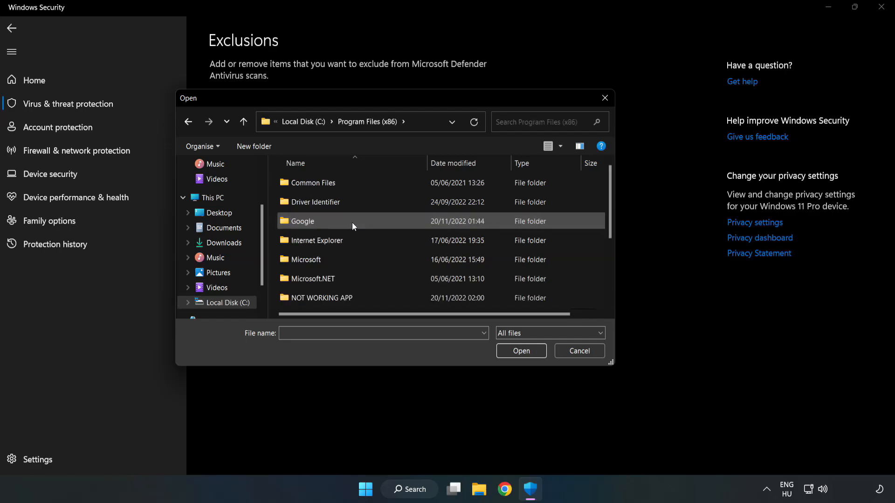
double_click(321, 298)
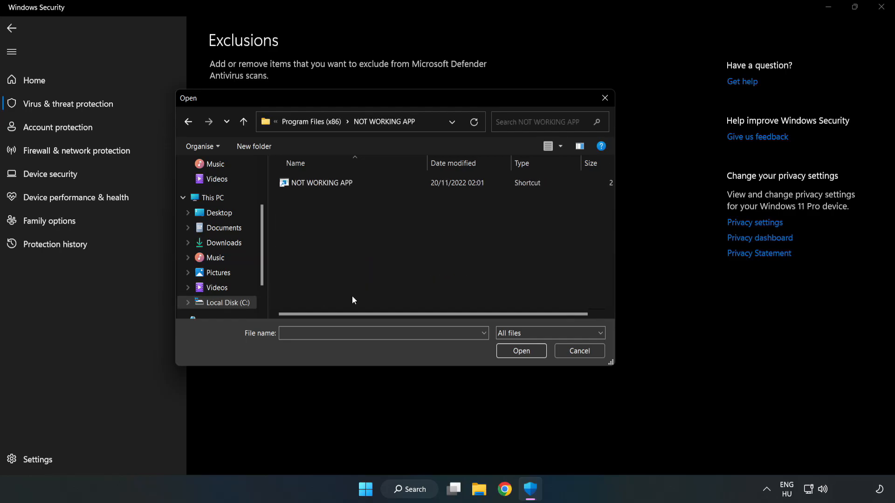
left_click(323, 183)
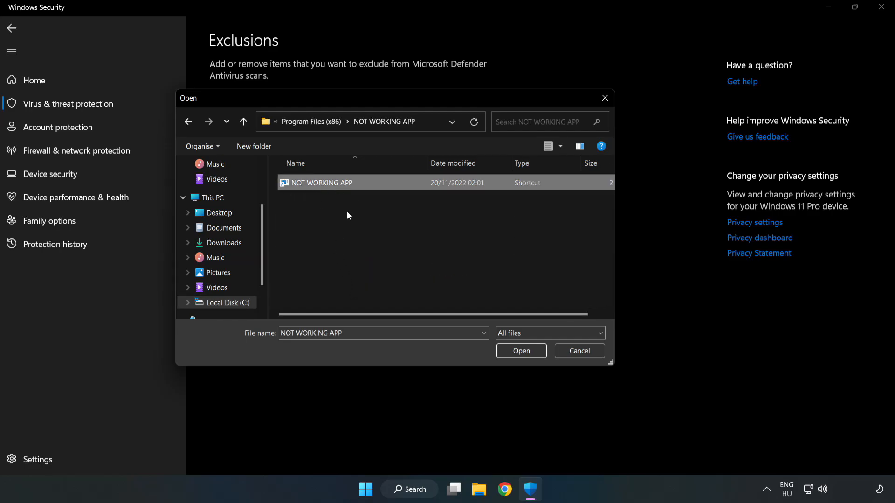
mouse_move(520, 350)
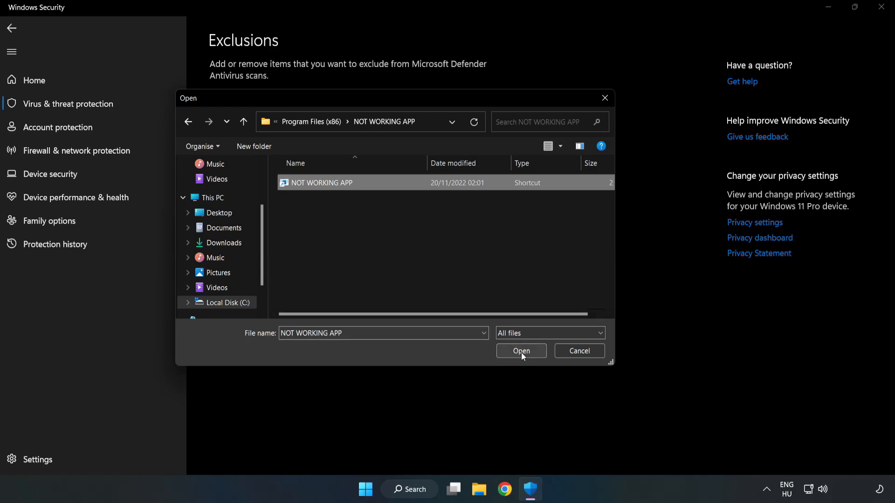
left_click(520, 350)
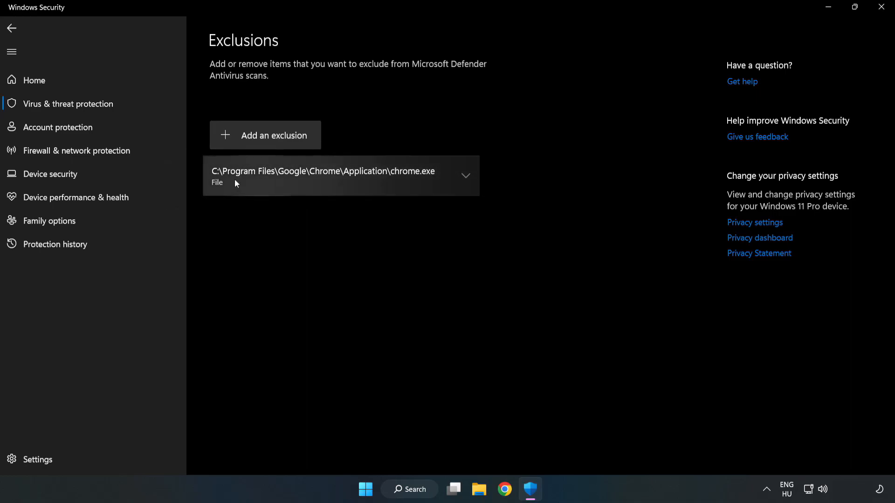
mouse_move(502, 255)
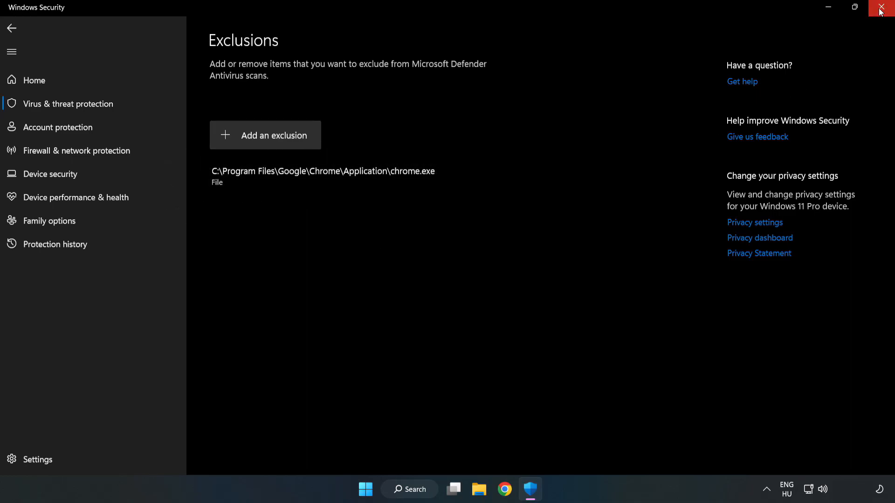
mouse_move(881, 11)
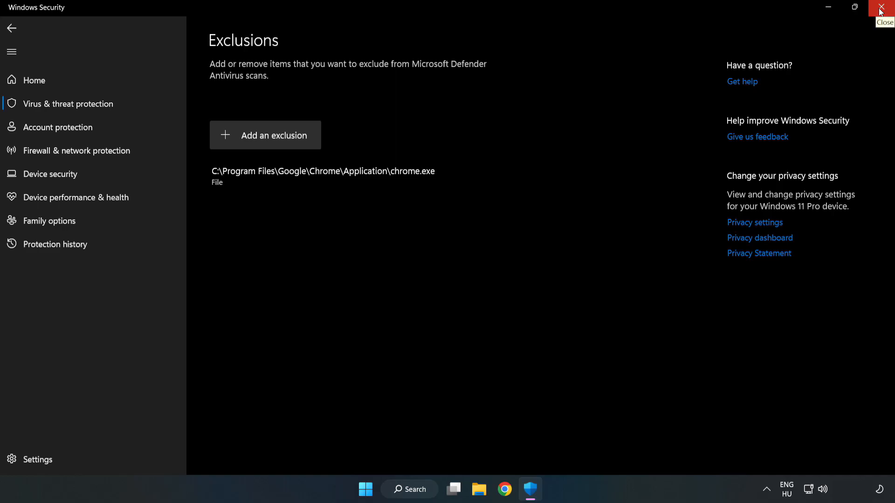
Close the Windows Security window with its X button.
left_click(882, 7)
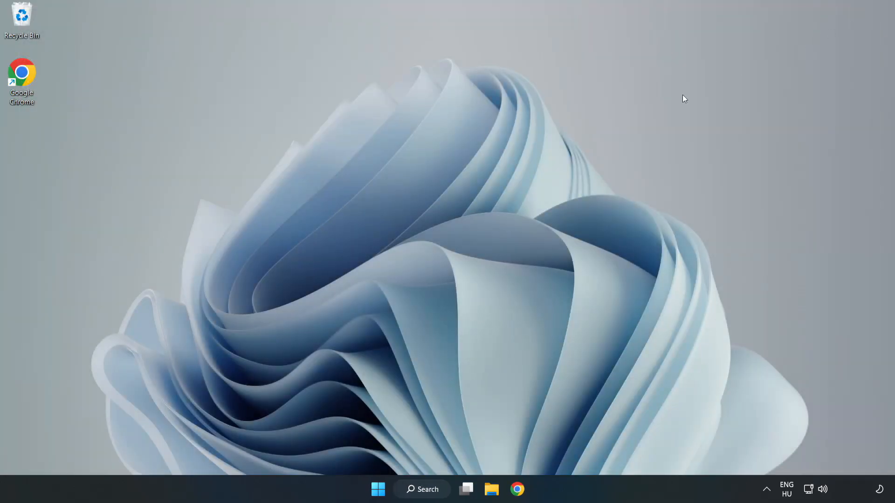
mouse_move(455, 252)
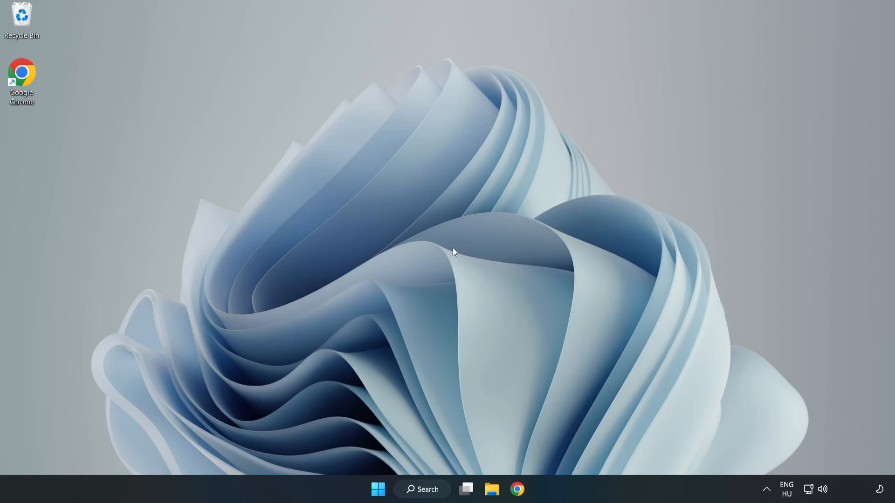
mouse_move(378, 490)
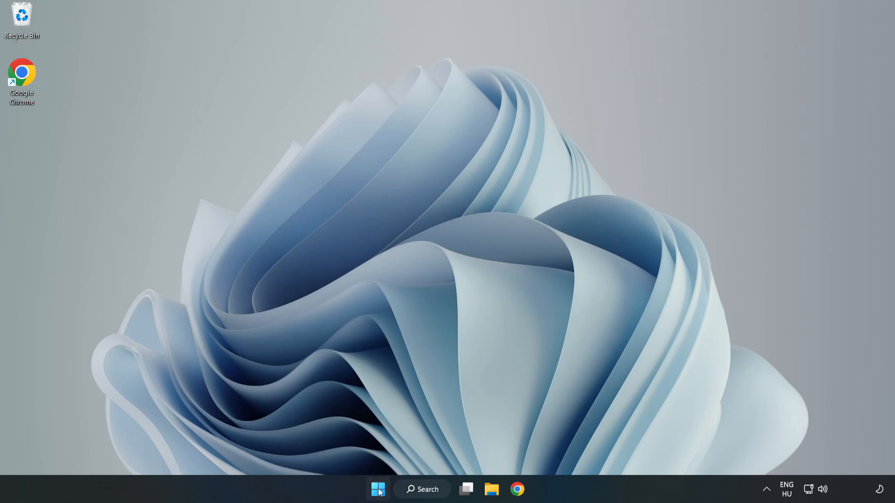
Open the Start menu to reach the power options.
left_click(377, 489)
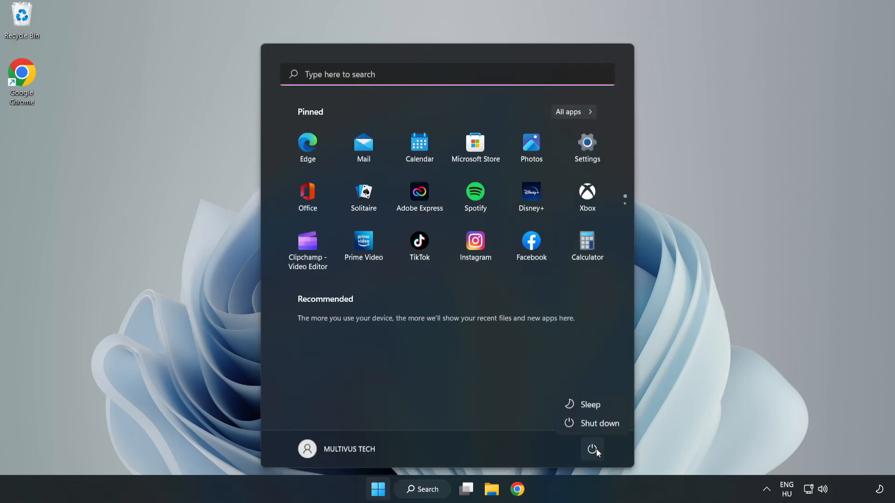